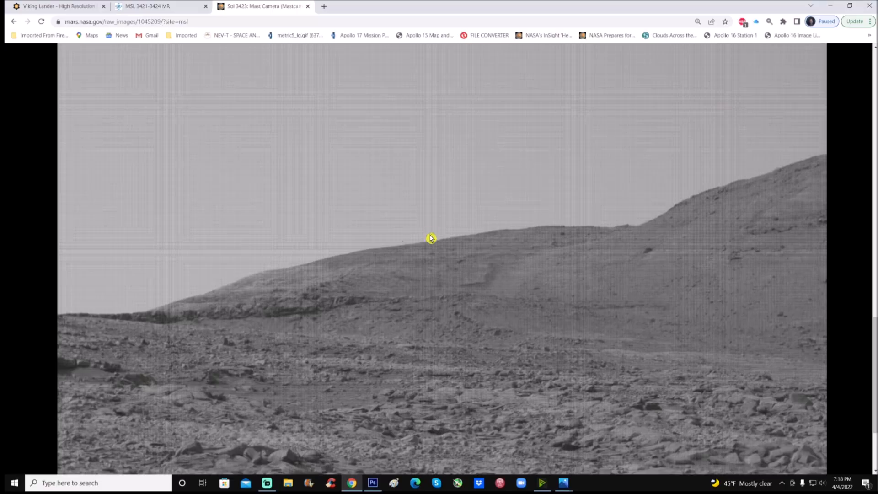
{"action": "mouse_move", "coordinate": [768, 22]}
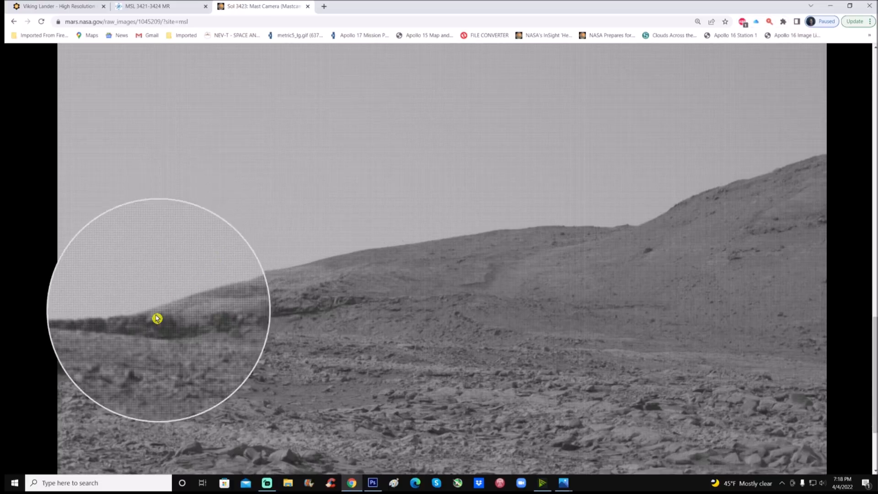
{"action": "mouse_move", "coordinate": [146, 325]}
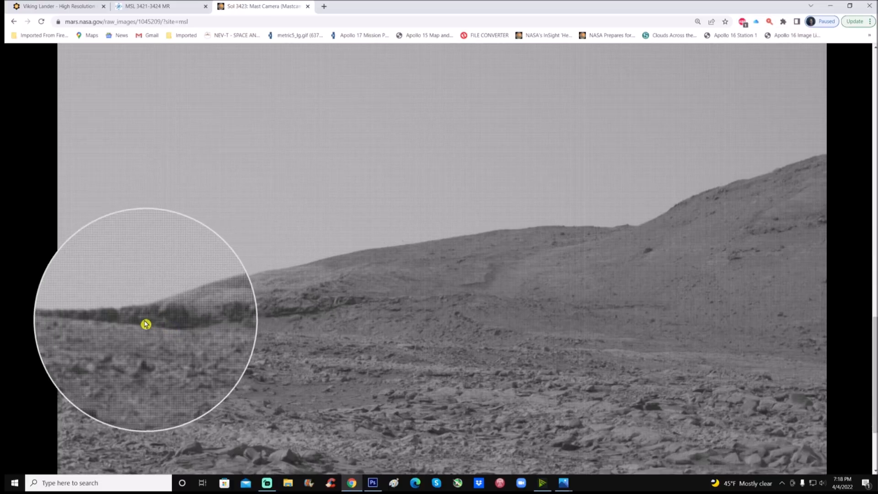
{"action": "mouse_move", "coordinate": [124, 322]}
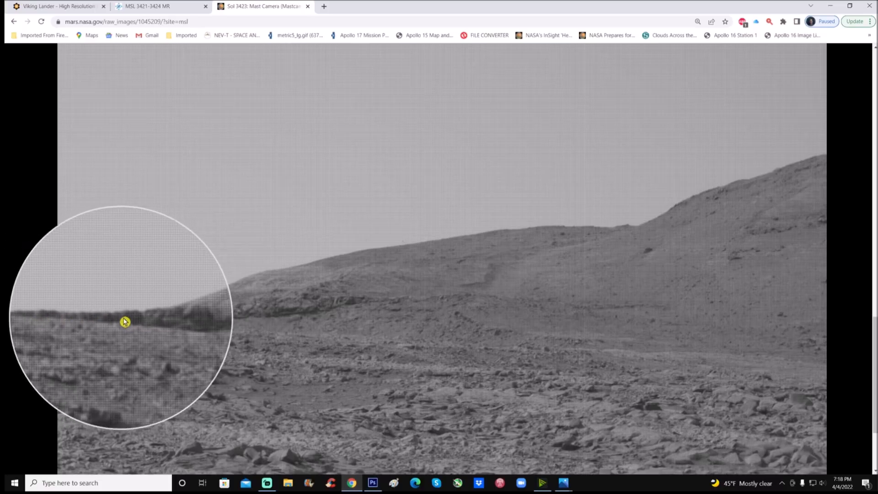
{"action": "mouse_move", "coordinate": [143, 324]}
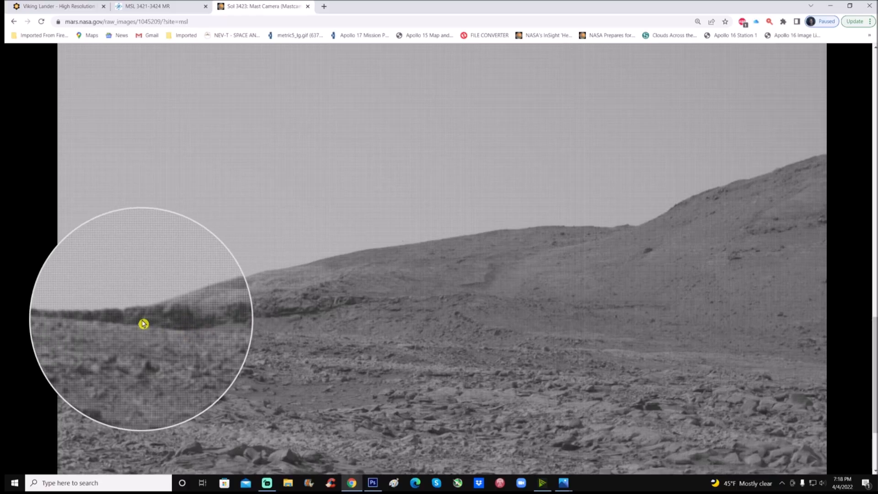
{"action": "mouse_move", "coordinate": [96, 324]}
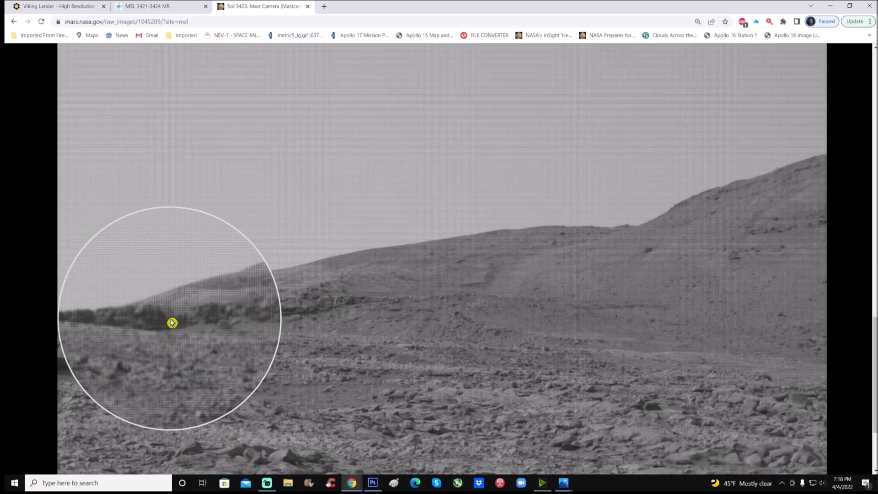
{"action": "mouse_move", "coordinate": [191, 331]}
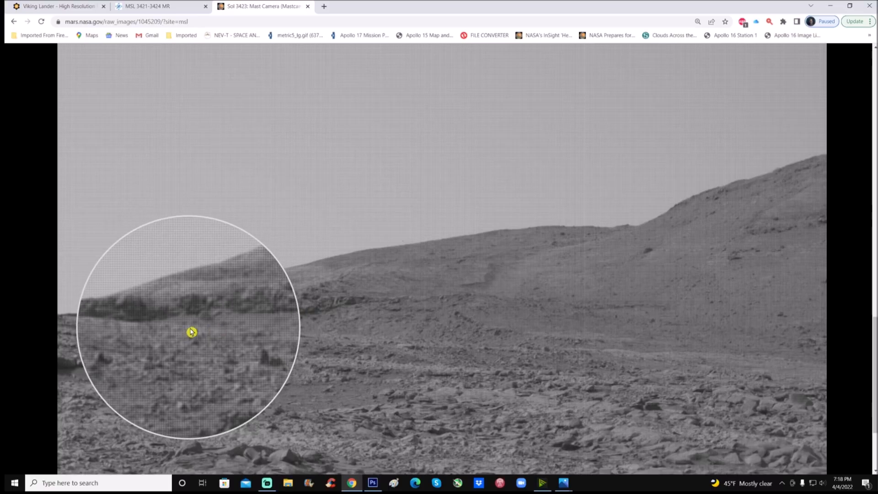
{"action": "mouse_move", "coordinate": [296, 335]}
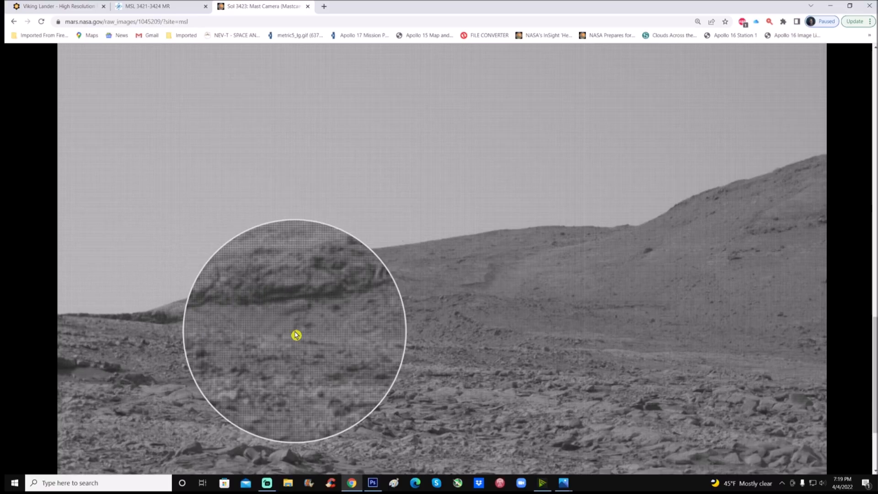
{"action": "mouse_move", "coordinate": [236, 317]}
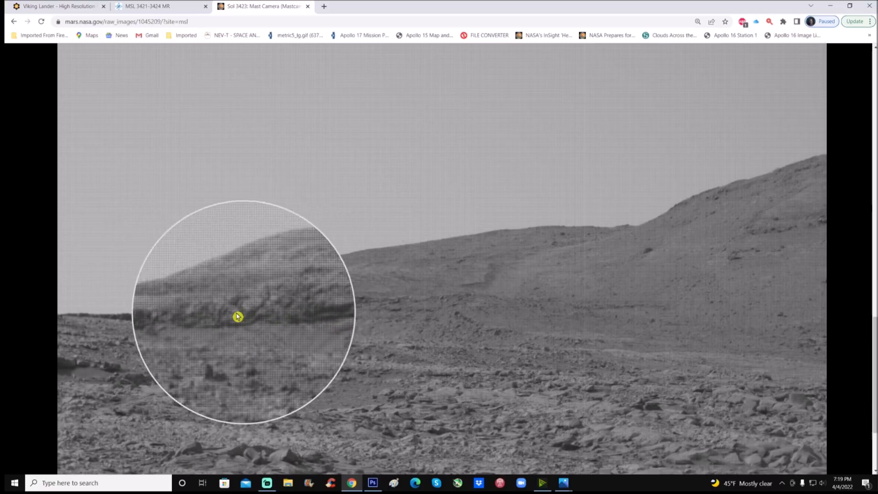
{"action": "mouse_move", "coordinate": [153, 327]}
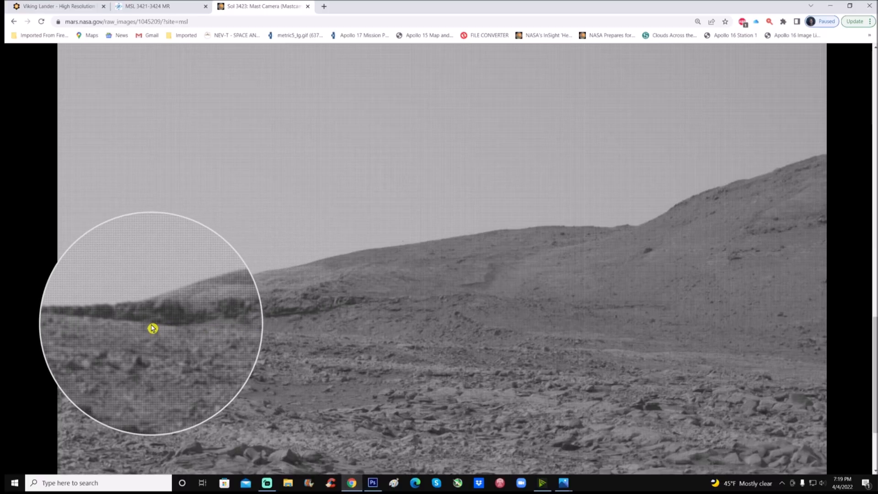
{"action": "mouse_move", "coordinate": [155, 334]}
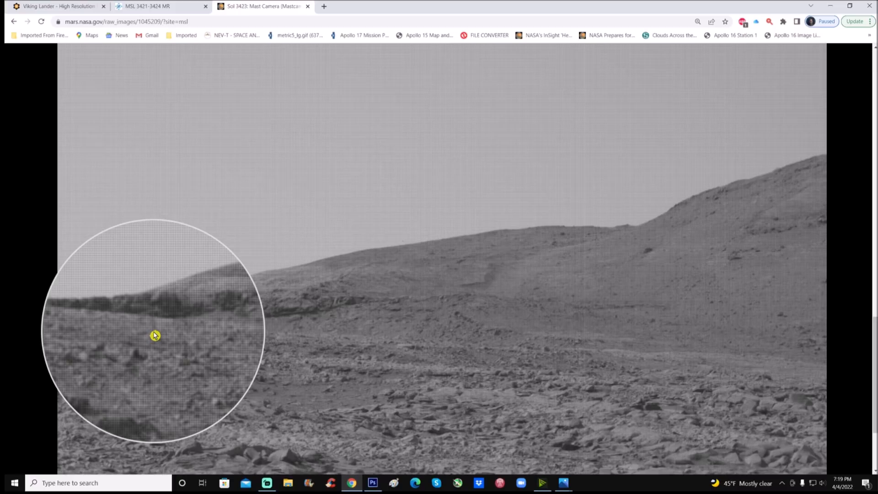
- Show the MSL 3421-3424 MR color ridge panorama full screen
{"action": "left_click", "coordinate": [160, 7]}
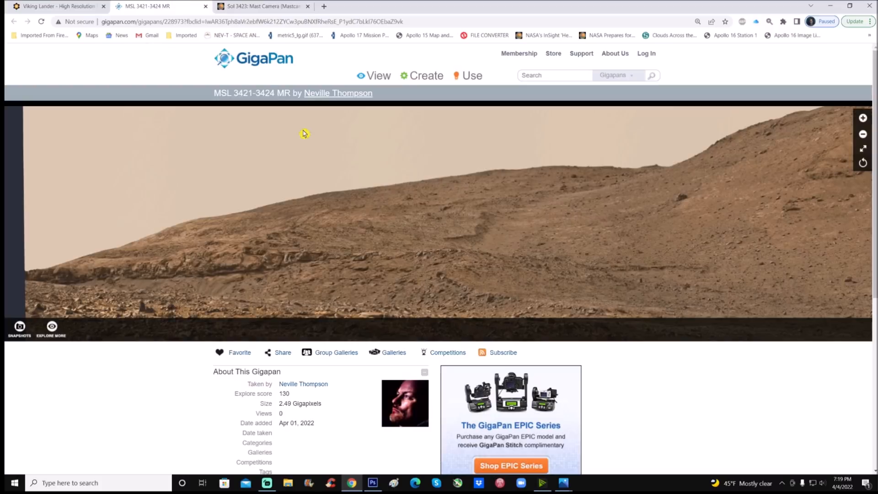
{"action": "mouse_move", "coordinate": [559, 193]}
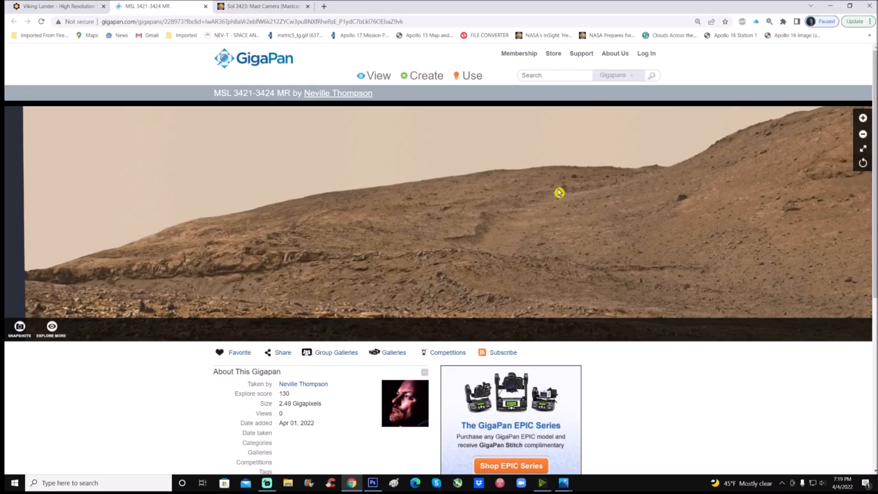
{"action": "mouse_move", "coordinate": [242, 104]}
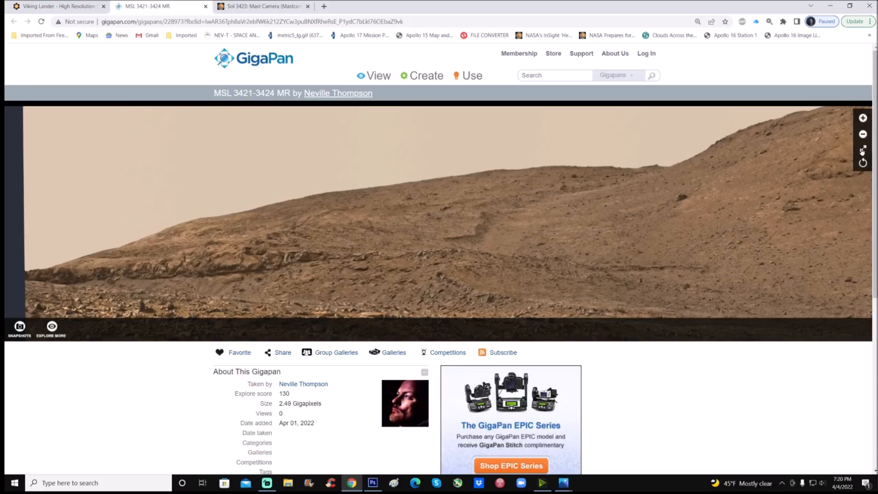
{"action": "left_click", "coordinate": [862, 149]}
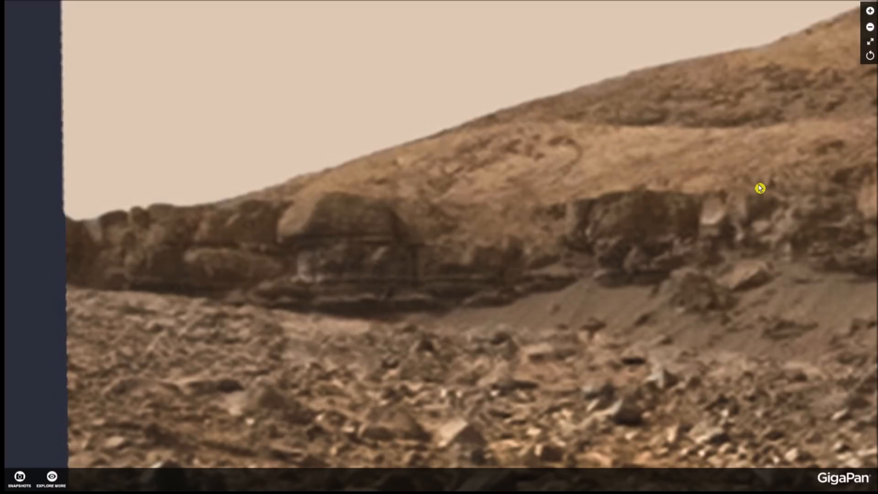
{"action": "mouse_move", "coordinate": [724, 235]}
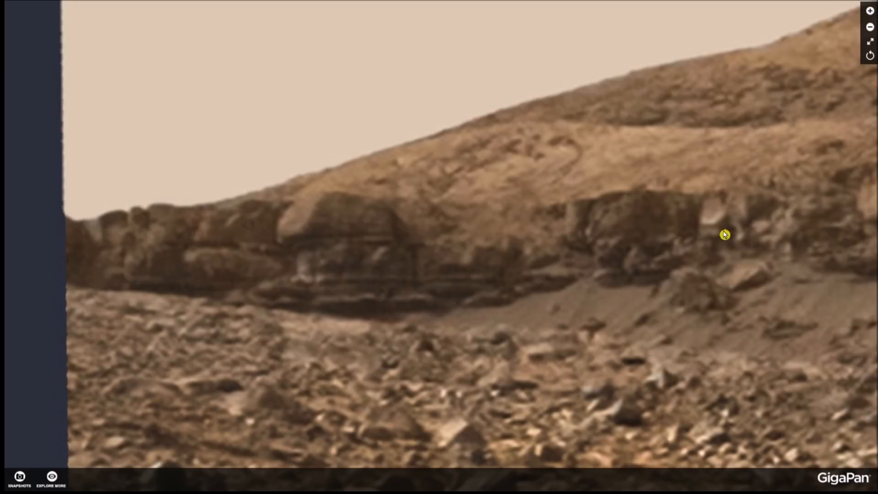
{"action": "mouse_move", "coordinate": [746, 232]}
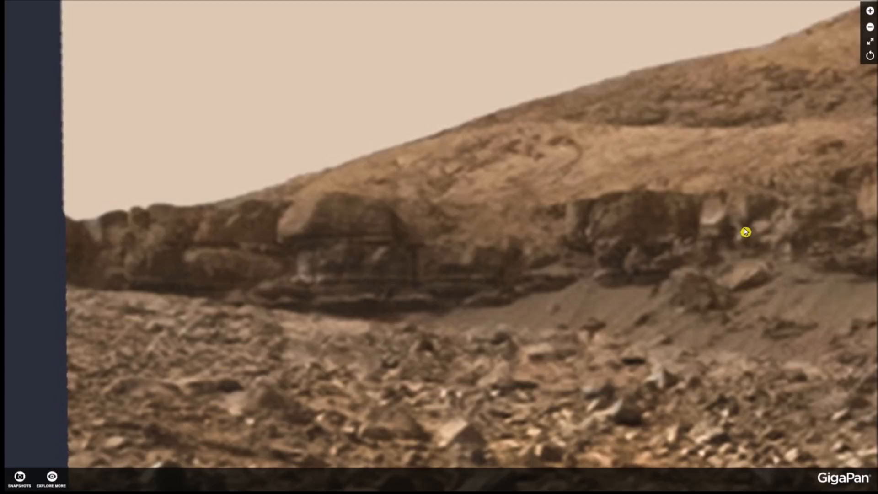
{"action": "mouse_move", "coordinate": [702, 229]}
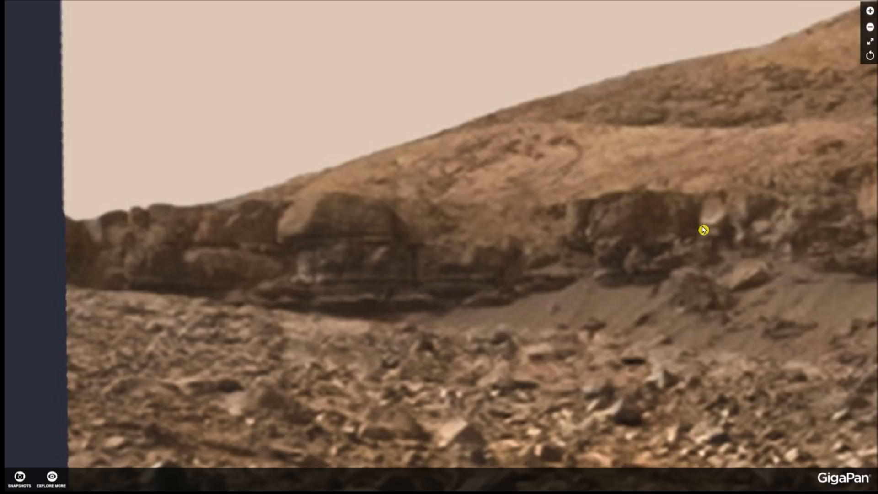
{"action": "mouse_move", "coordinate": [506, 147]}
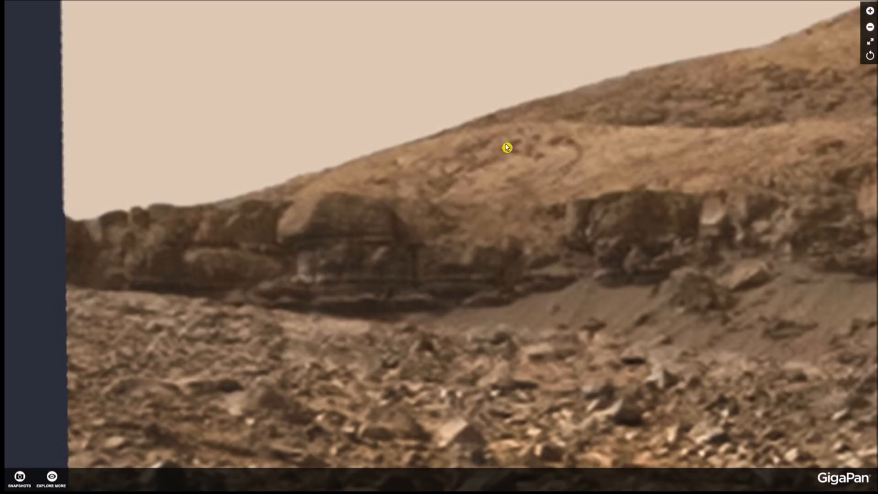
{"action": "mouse_move", "coordinate": [561, 122]}
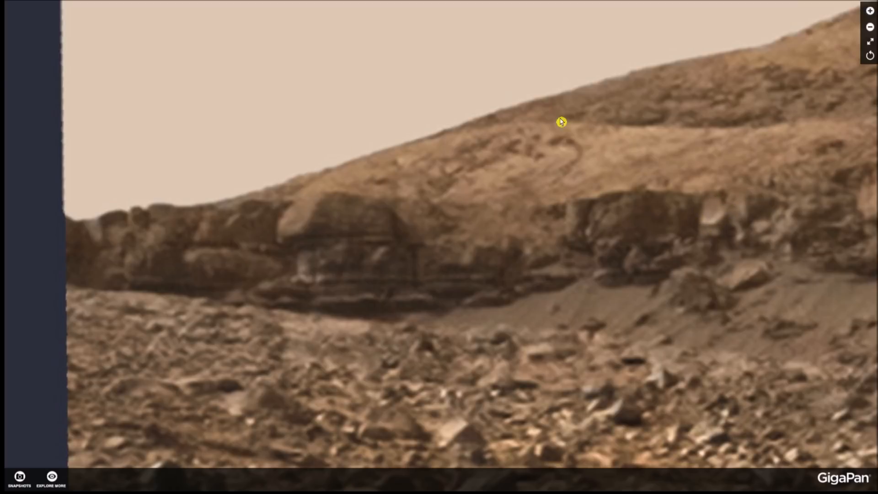
{"action": "mouse_move", "coordinate": [365, 283]}
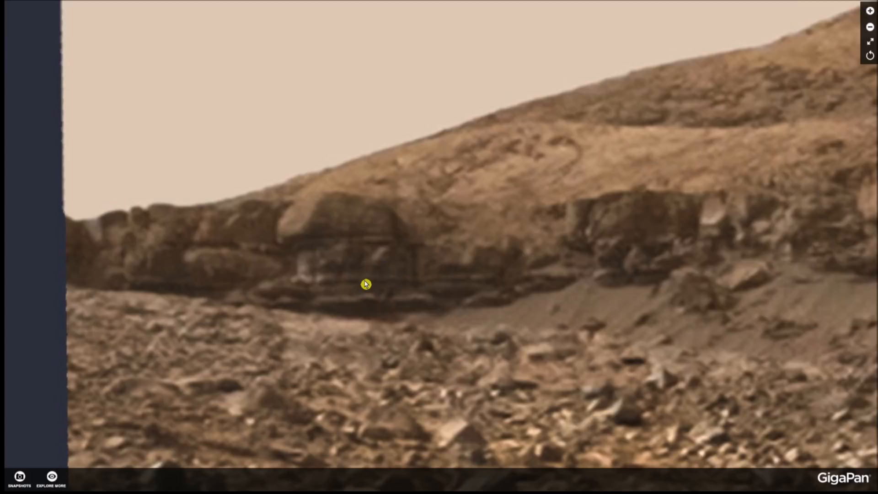
{"action": "mouse_move", "coordinate": [416, 277]}
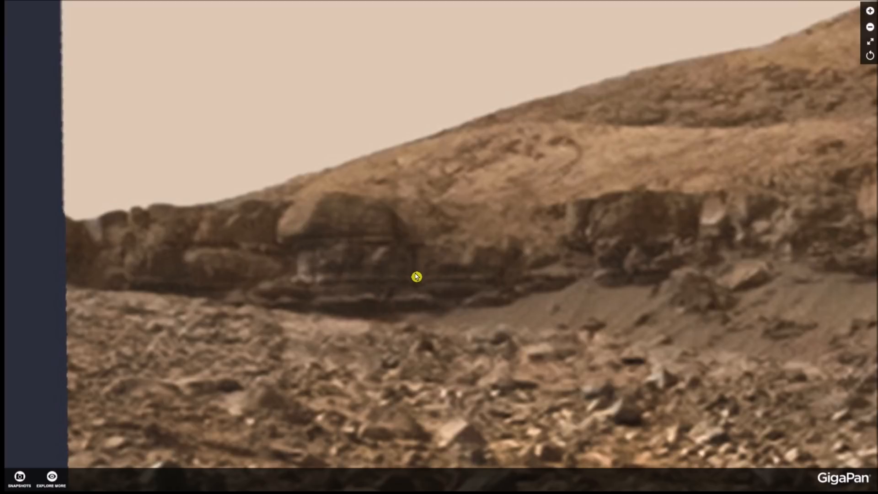
{"action": "mouse_move", "coordinate": [481, 242]}
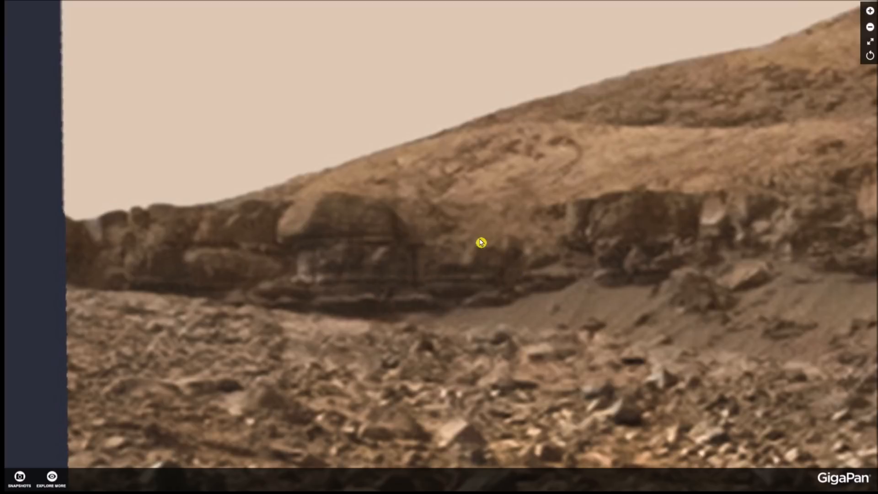
{"action": "mouse_move", "coordinate": [497, 219]}
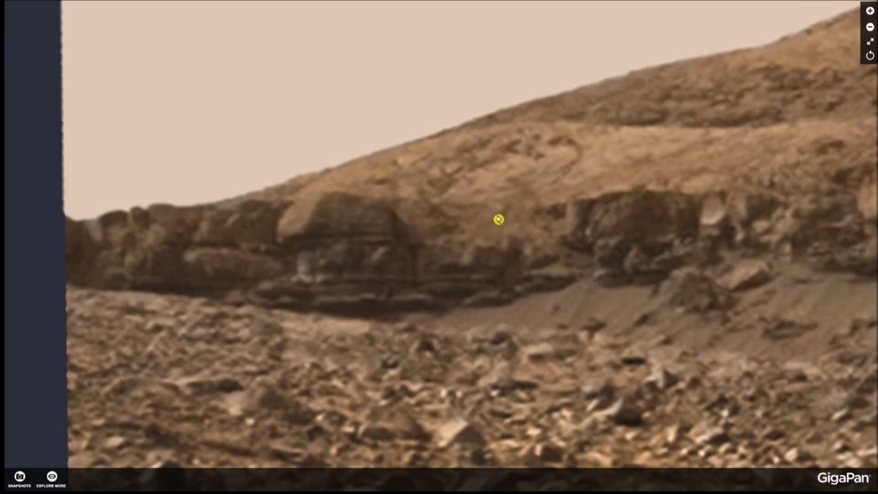
{"action": "mouse_move", "coordinate": [135, 284]}
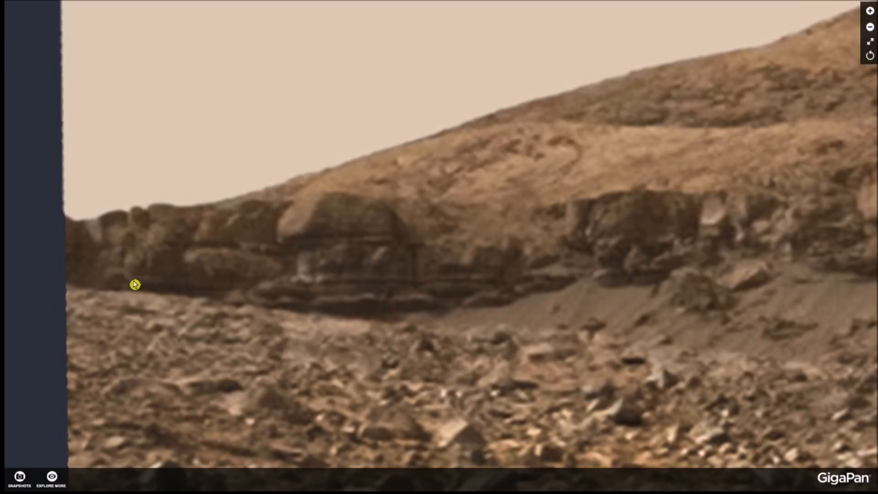
{"action": "mouse_move", "coordinate": [103, 281]}
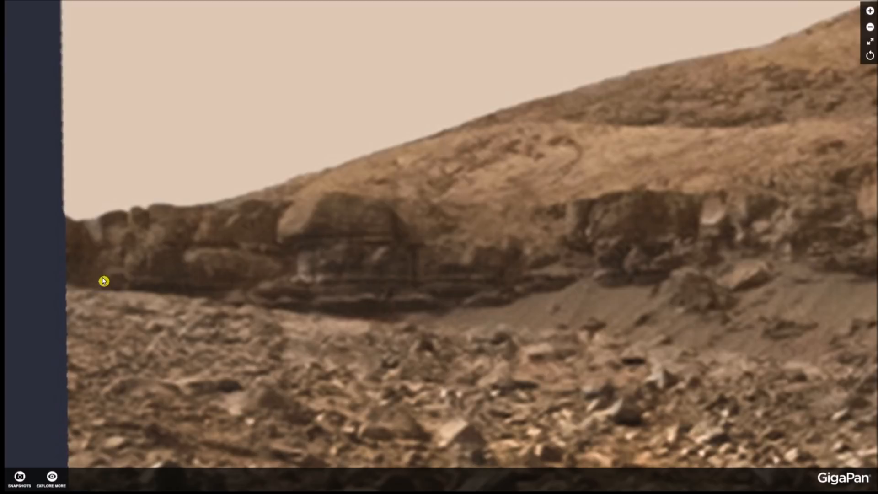
{"action": "mouse_move", "coordinate": [176, 284]}
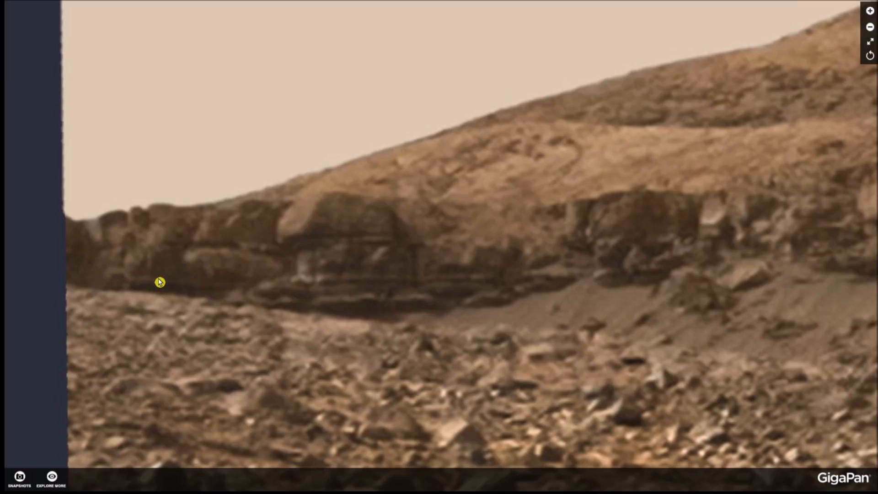
{"action": "mouse_move", "coordinate": [336, 241]}
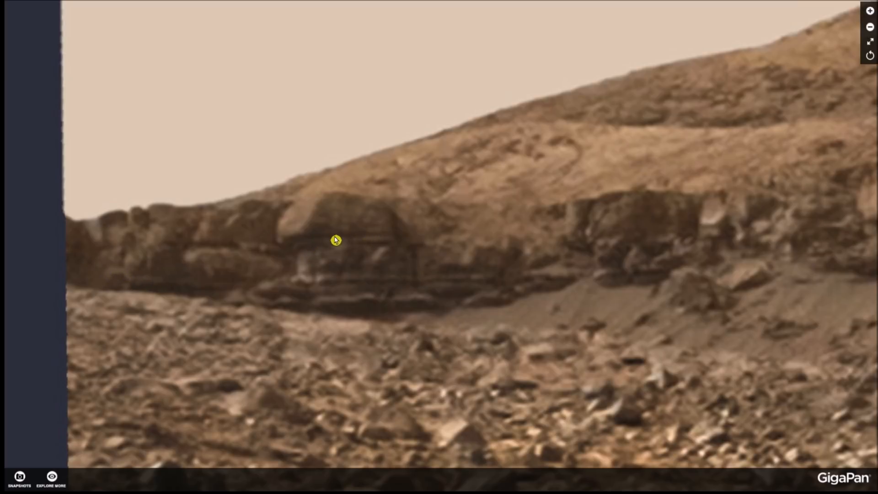
{"action": "mouse_move", "coordinate": [564, 354]}
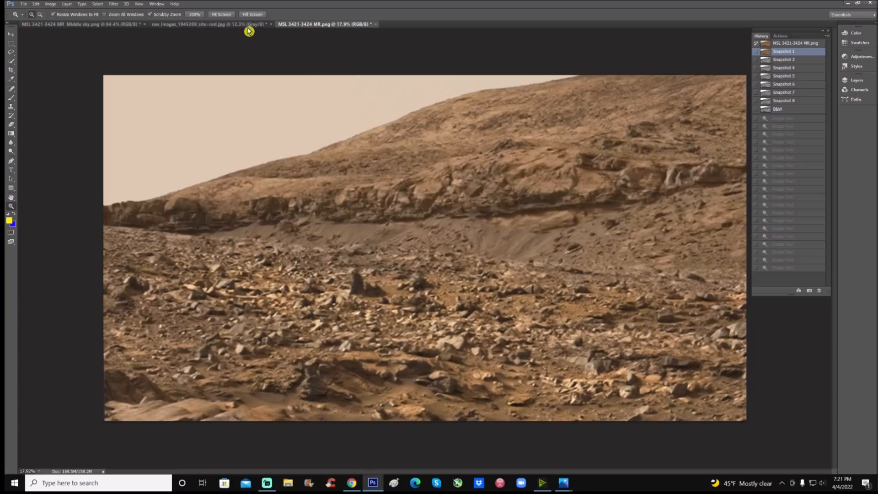
- Bring up the raw_images grayscale document to mark the ledge in white
{"action": "left_click", "coordinate": [191, 24]}
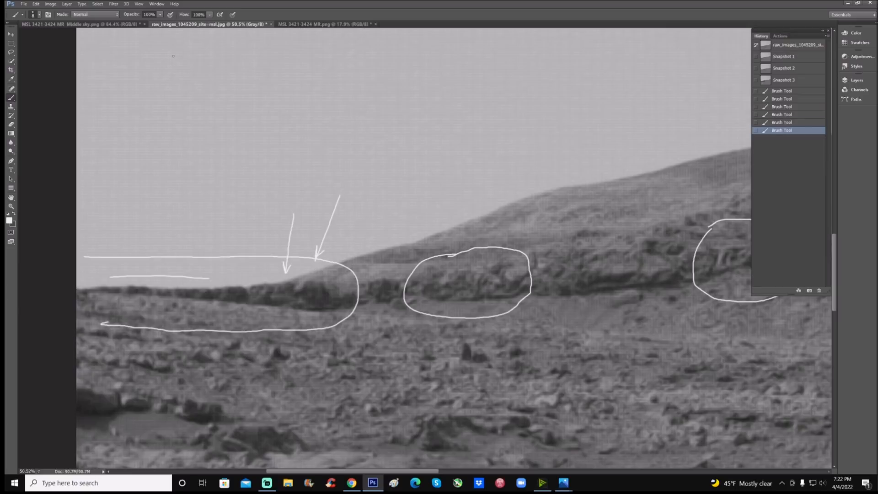
- Return to the MR mosaic, restore the enhanced-color Snapshot 2 and ready the yellow brush
{"action": "left_click", "coordinate": [325, 24]}
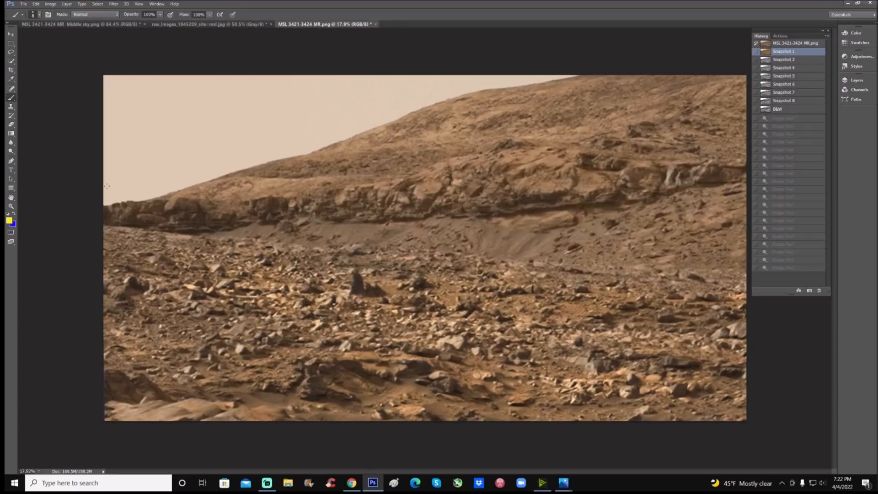
{"action": "left_click", "coordinate": [118, 161]}
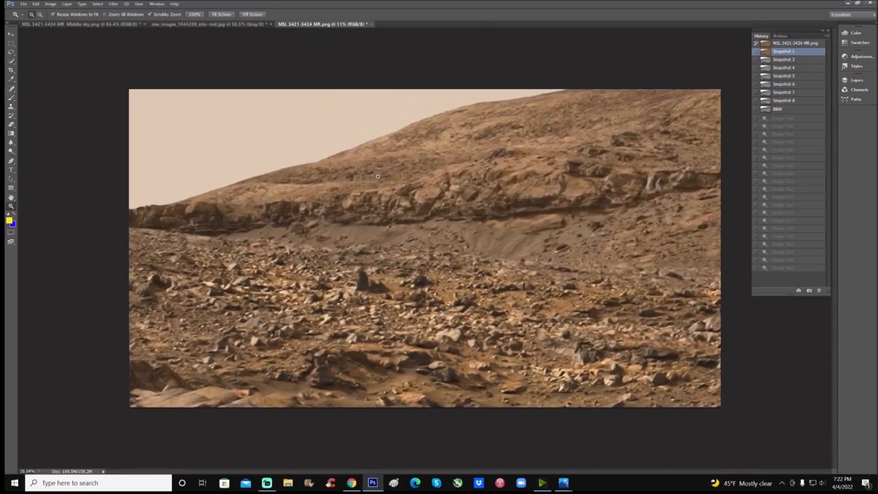
{"action": "left_click", "coordinate": [784, 59]}
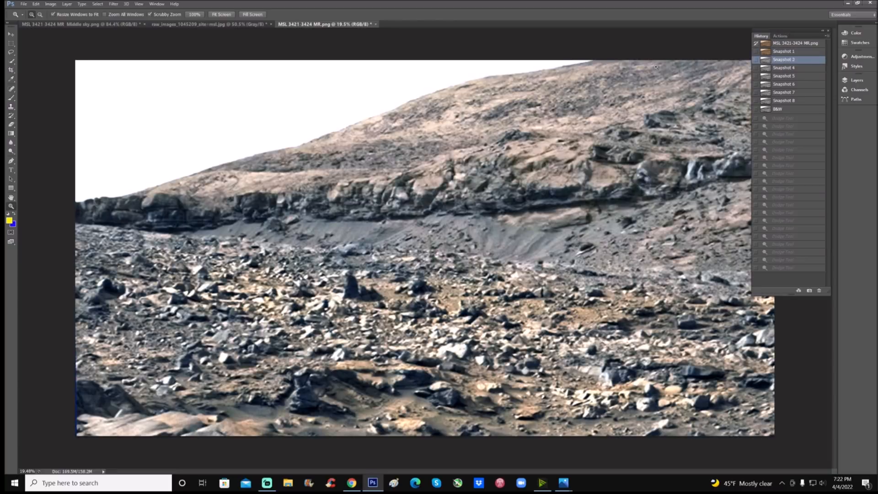
{"action": "mouse_move", "coordinate": [278, 140]}
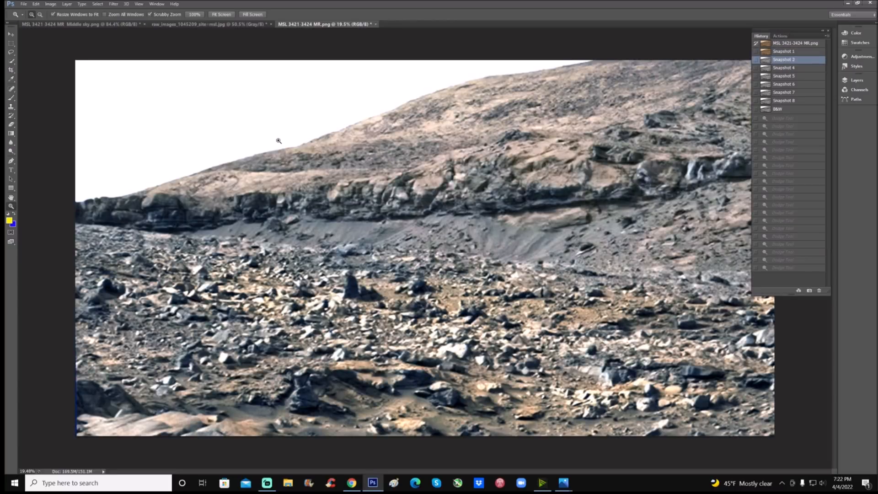
{"action": "mouse_move", "coordinate": [43, 166]}
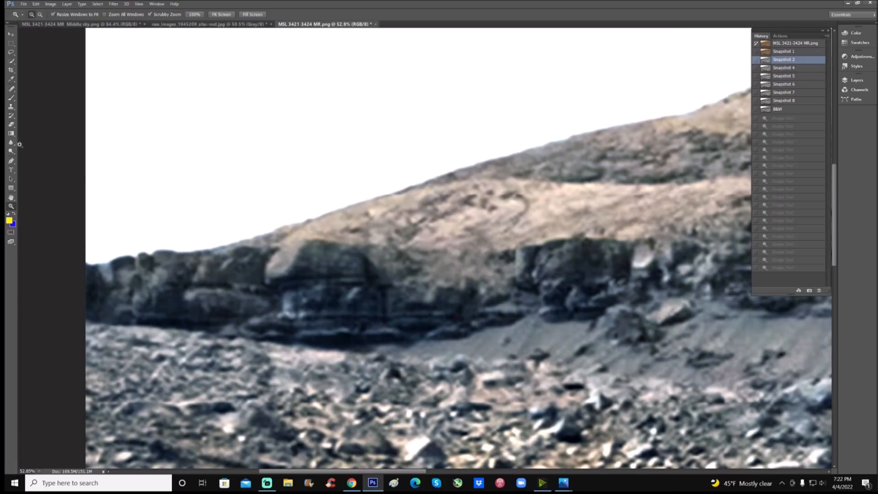
{"action": "left_click", "coordinate": [11, 98]}
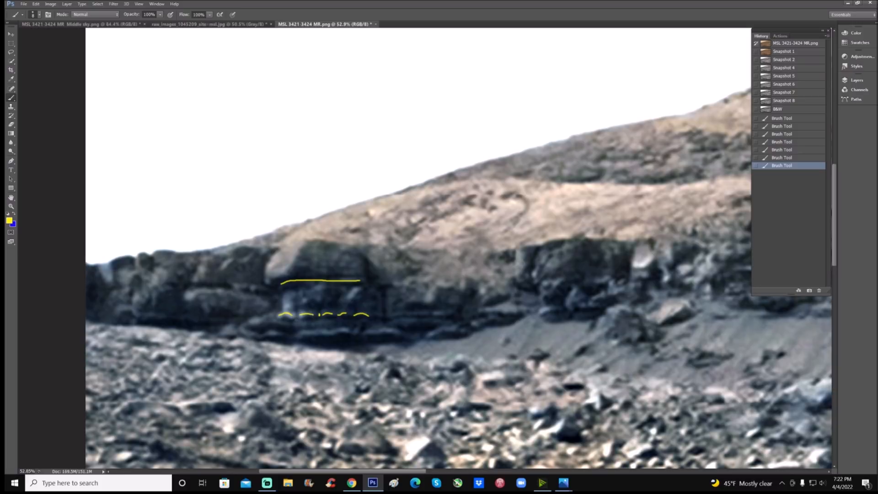
- Paint yellow marks on the rock layers and slope, then undo all but the first stroke
{"action": "left_click", "coordinate": [296, 316]}
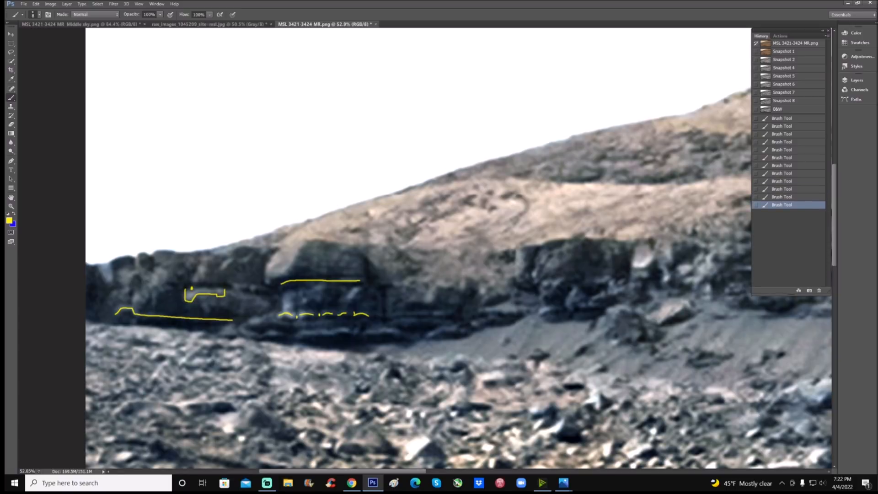
{"action": "mouse_move", "coordinate": [415, 475]}
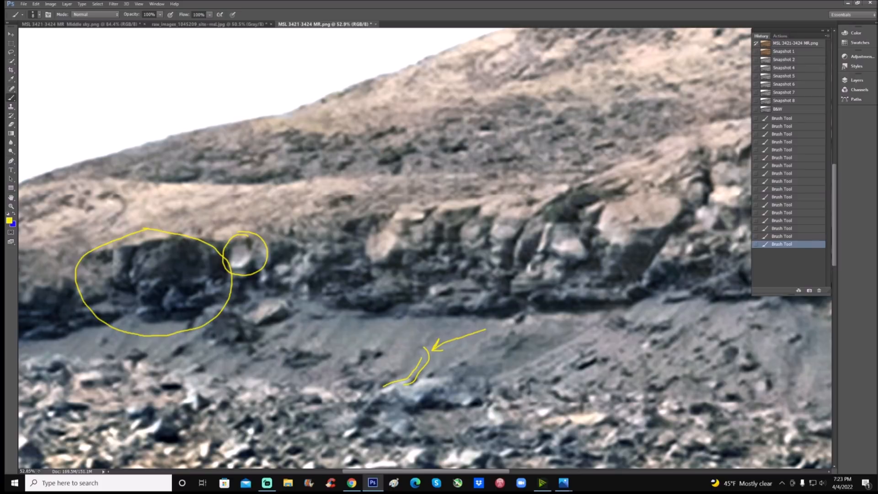
{"action": "left_click", "coordinate": [422, 350]}
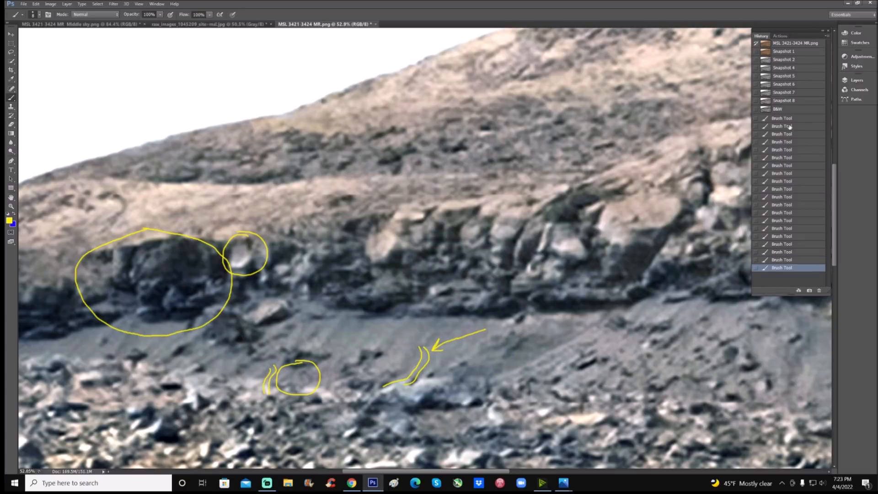
{"action": "left_click", "coordinate": [781, 118]}
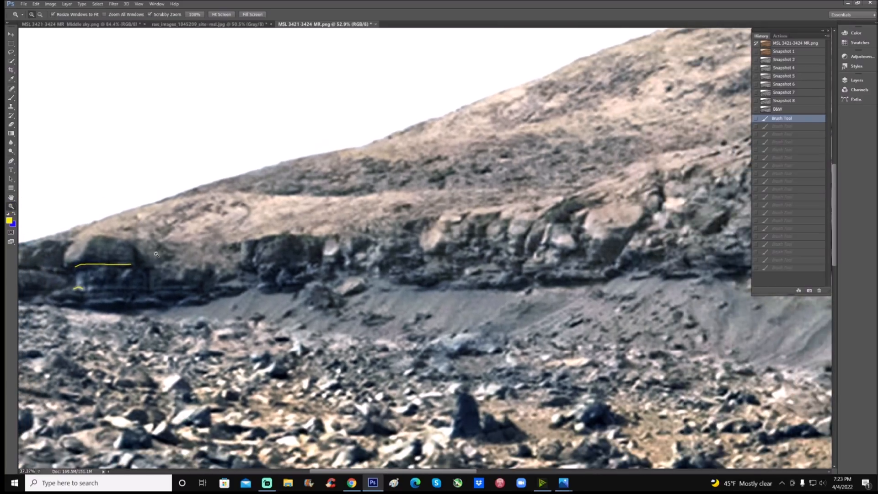
- Alternate the History between Snapshot 8 (blue-banded enhanced) and Snapshot 1 (original colors)
{"action": "left_click", "coordinate": [783, 67]}
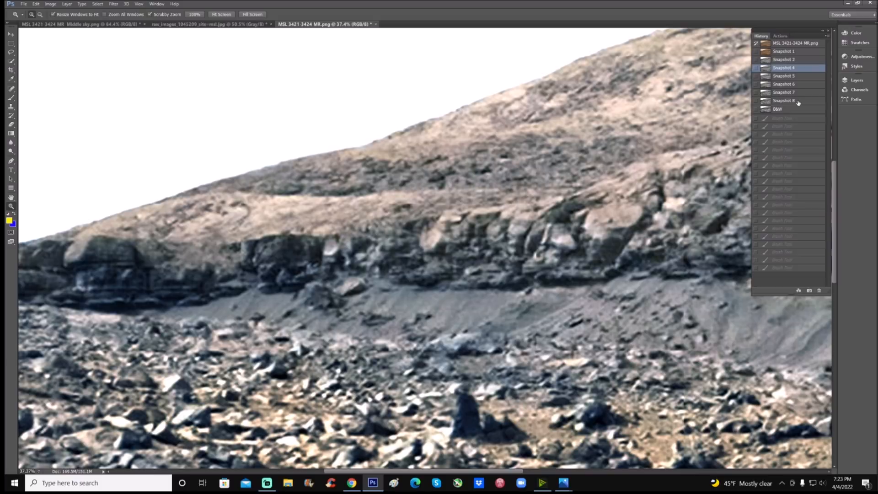
{"action": "left_click", "coordinate": [784, 101]}
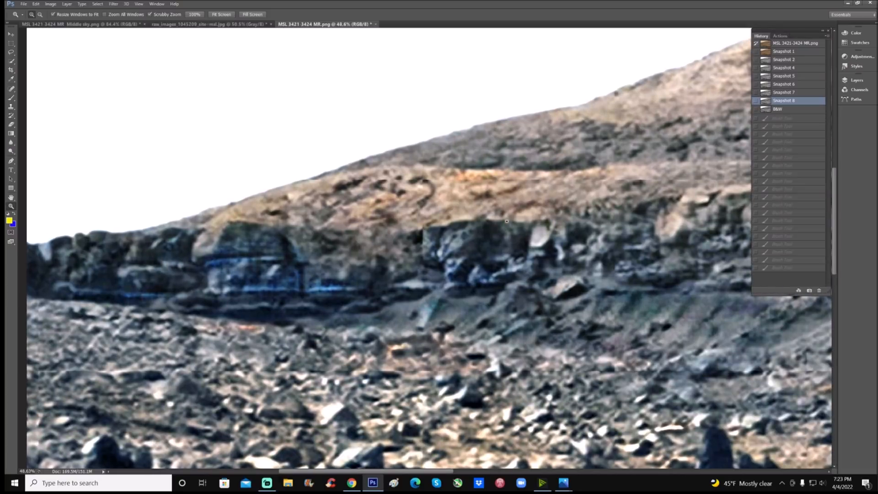
{"action": "mouse_move", "coordinate": [795, 56]}
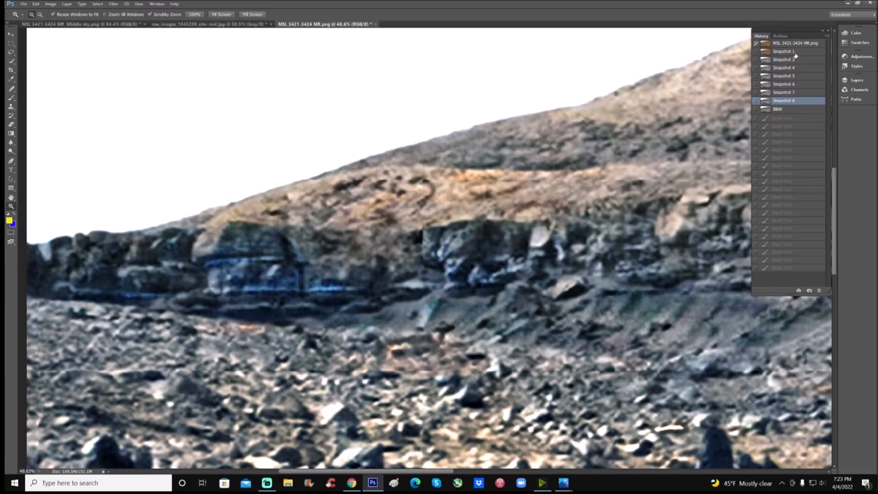
{"action": "left_click", "coordinate": [784, 51]}
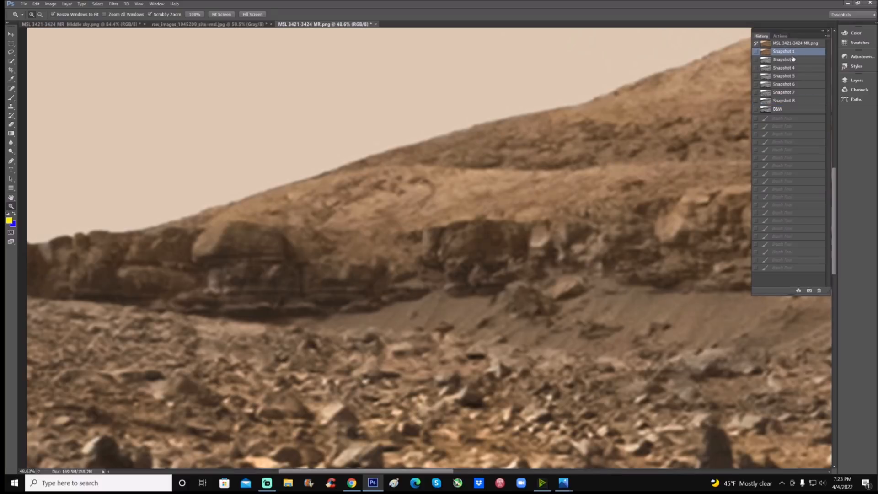
{"action": "left_click", "coordinate": [784, 101]}
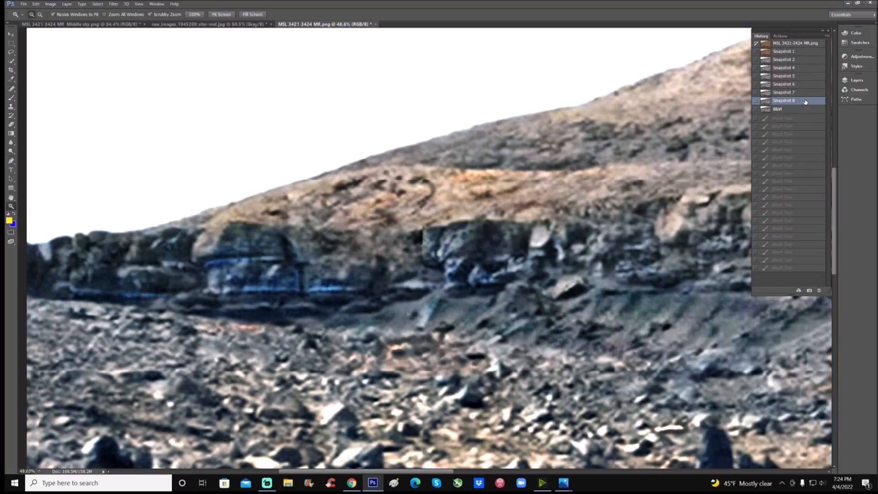
{"action": "left_click", "coordinate": [784, 51]}
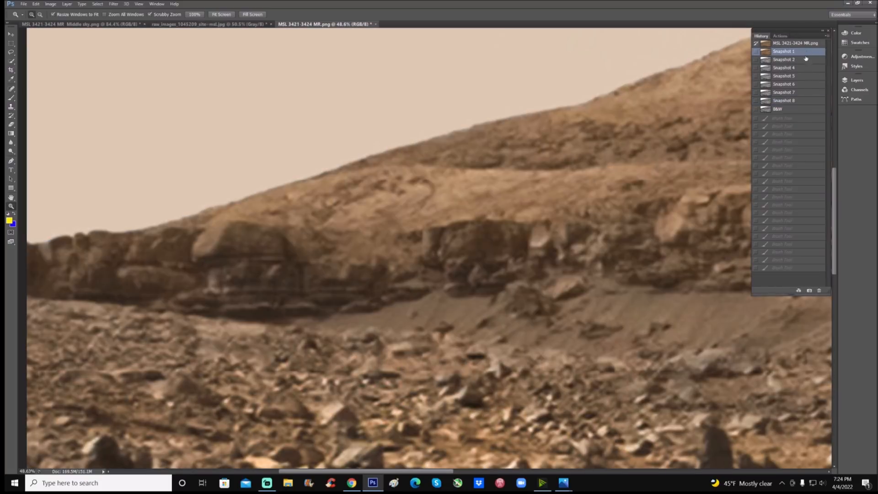
{"action": "left_click", "coordinate": [784, 100]}
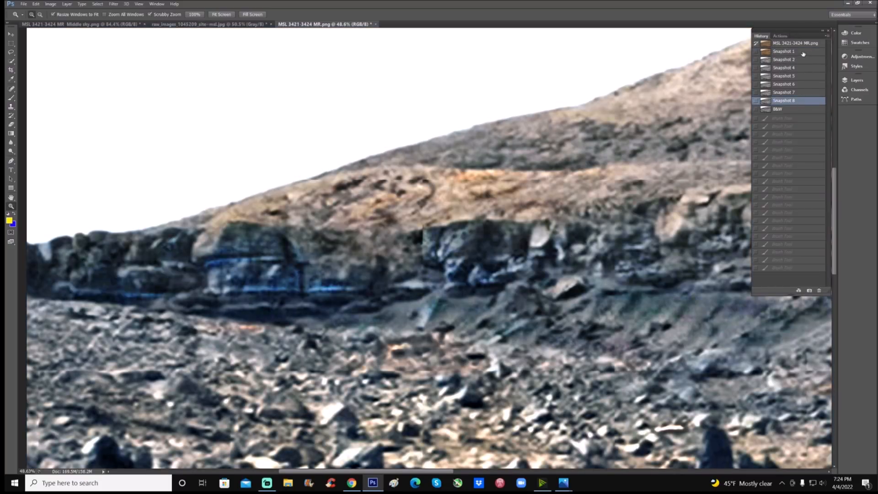
{"action": "left_click", "coordinate": [784, 52]}
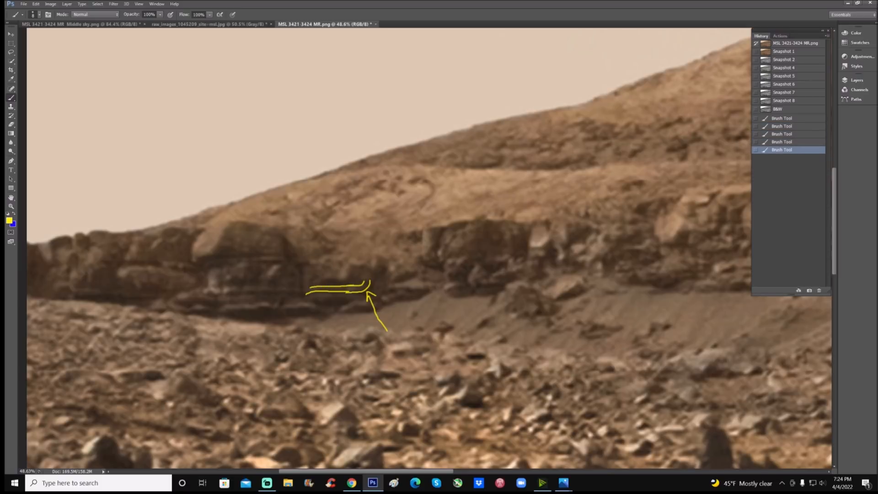
- Revert to Snapshot 8 between attempts at tracing the upper slope line and two yellow crosses
{"action": "left_click", "coordinate": [784, 101]}
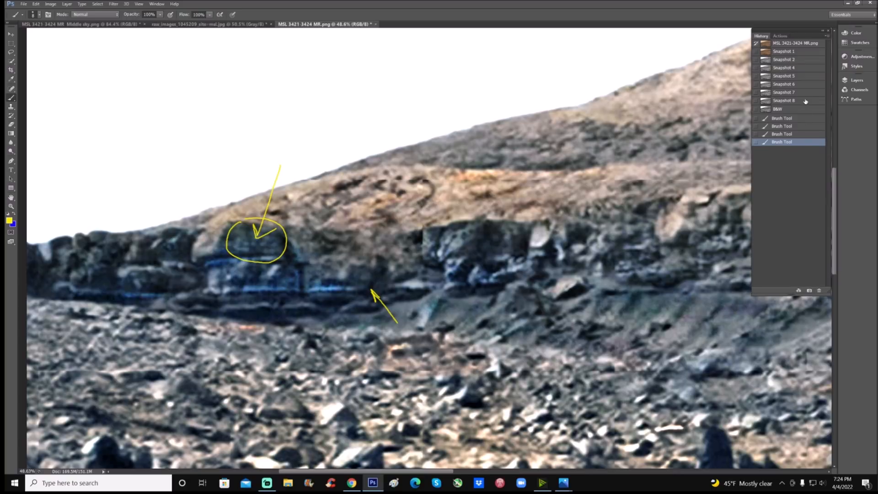
{"action": "left_click", "coordinate": [784, 101]}
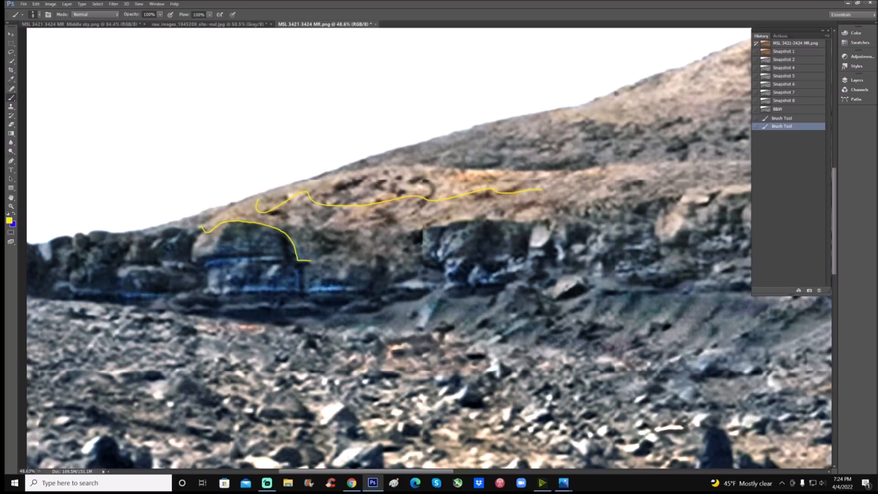
{"action": "left_click", "coordinate": [784, 101]}
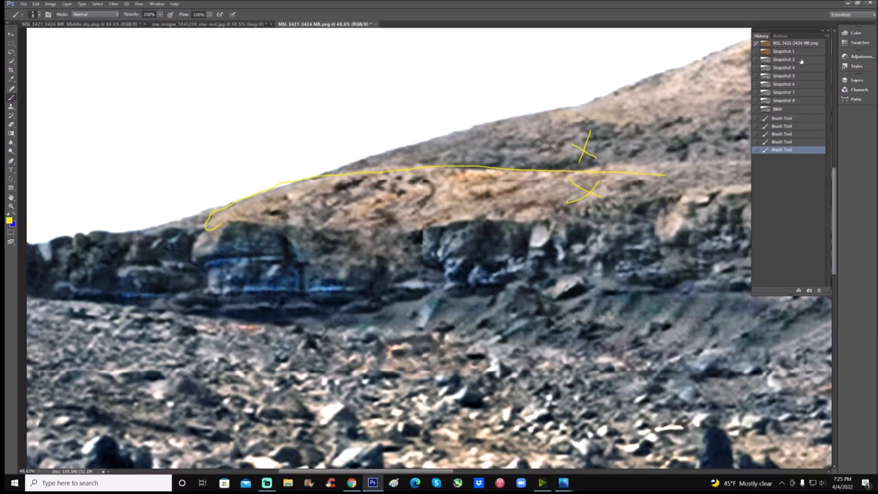
{"action": "left_click", "coordinate": [784, 51]}
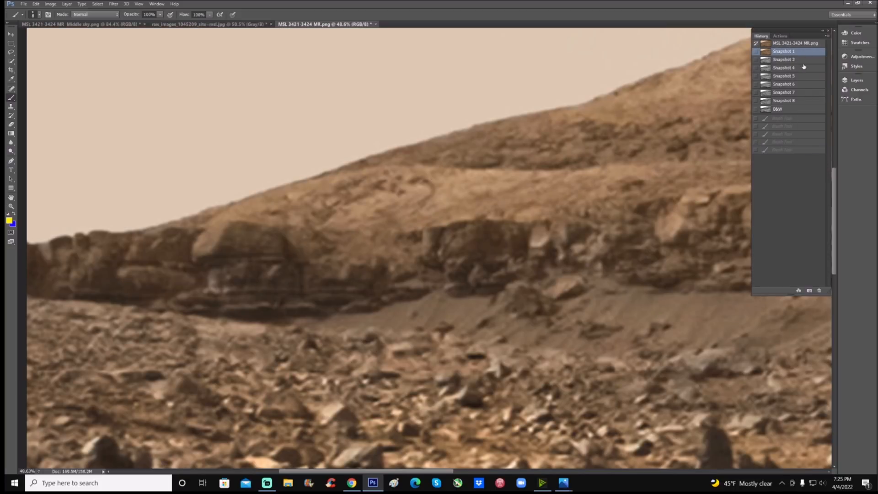
{"action": "left_click", "coordinate": [784, 100]}
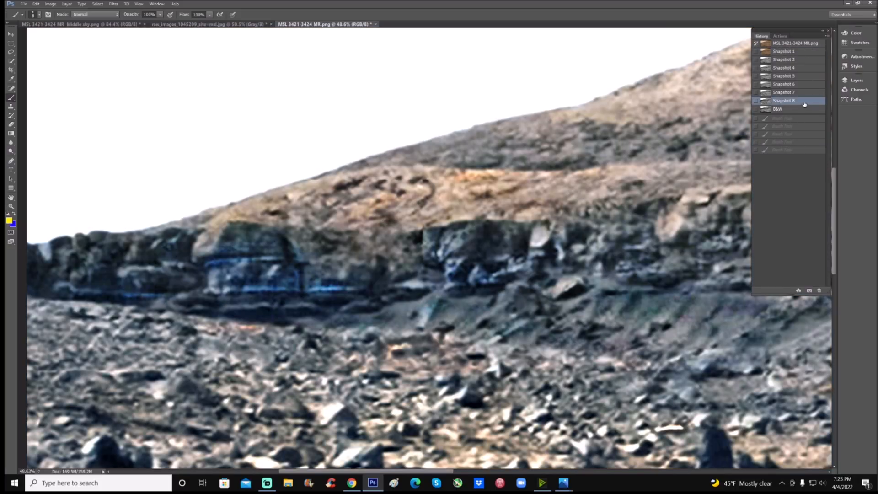
{"action": "mouse_move", "coordinate": [806, 51]}
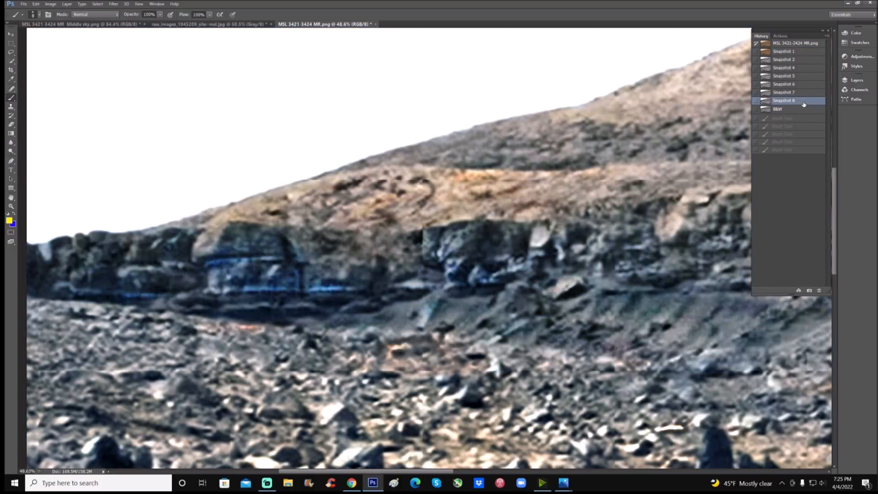
{"action": "left_click", "coordinate": [784, 52]}
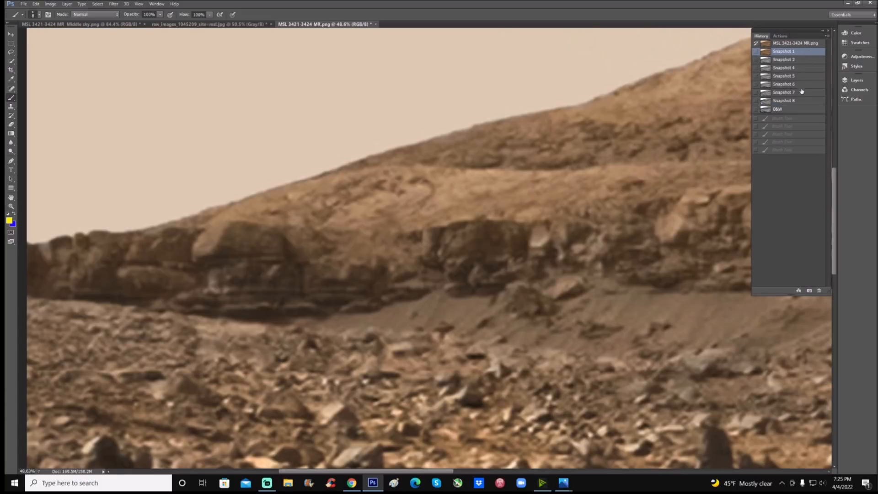
{"action": "left_click", "coordinate": [784, 100]}
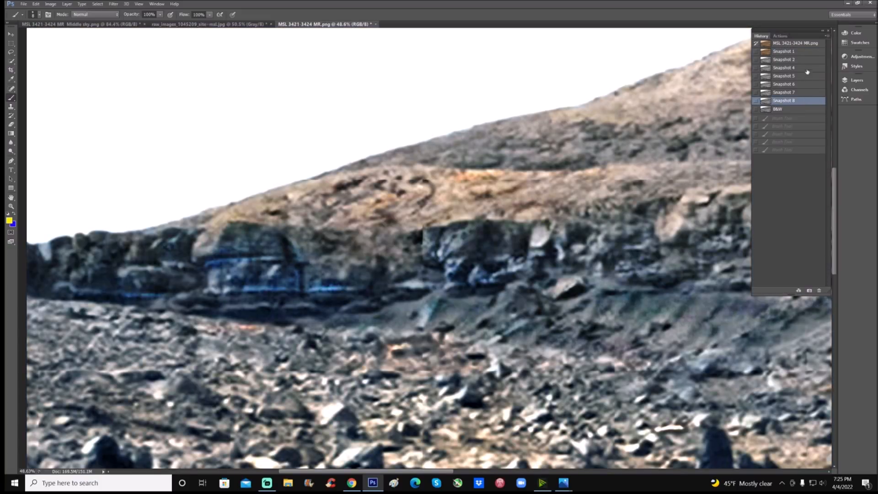
{"action": "left_click", "coordinate": [784, 51]}
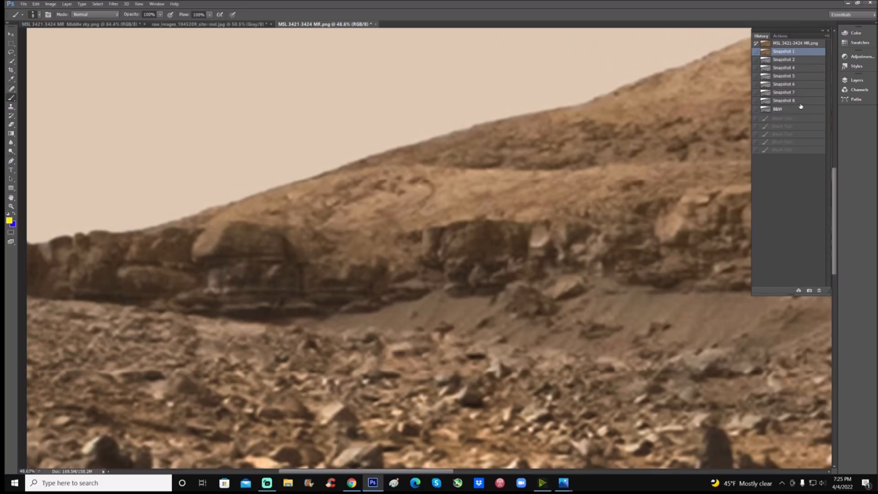
{"action": "left_click", "coordinate": [784, 100]}
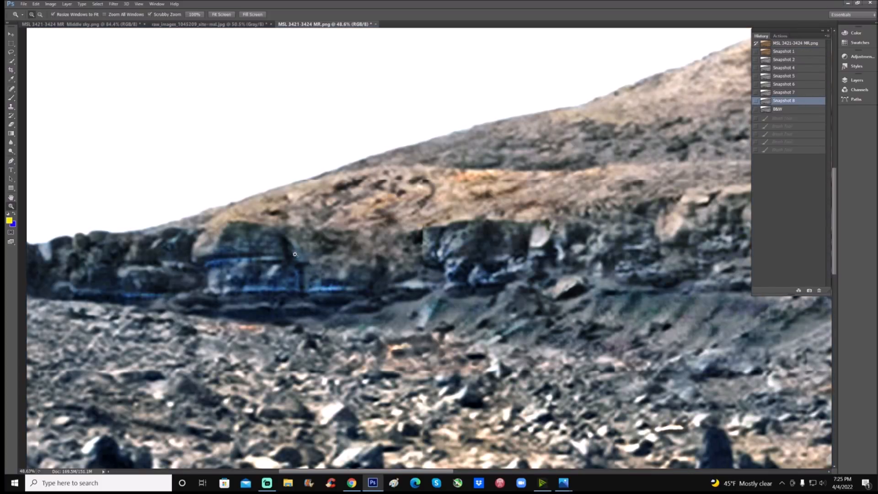
{"action": "mouse_move", "coordinate": [342, 225]}
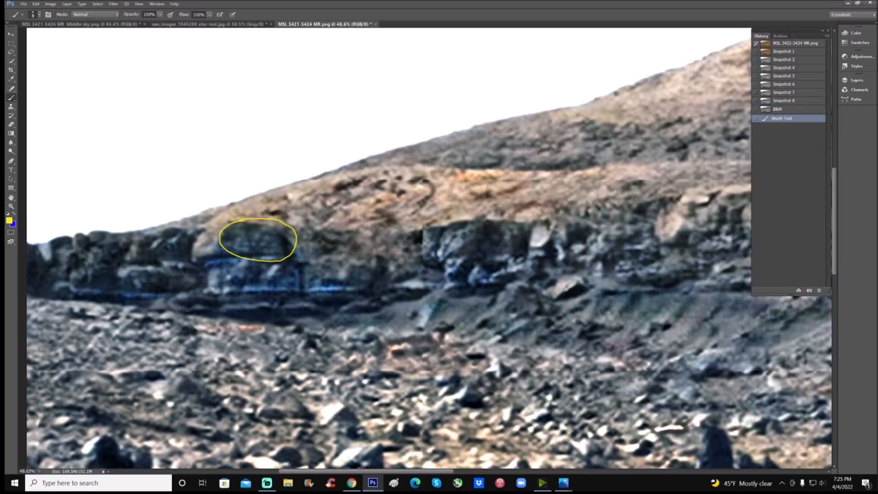
- Compare the circled rock block against Snapshot 1 original colors, then return to the enhanced version
{"action": "left_click", "coordinate": [784, 51]}
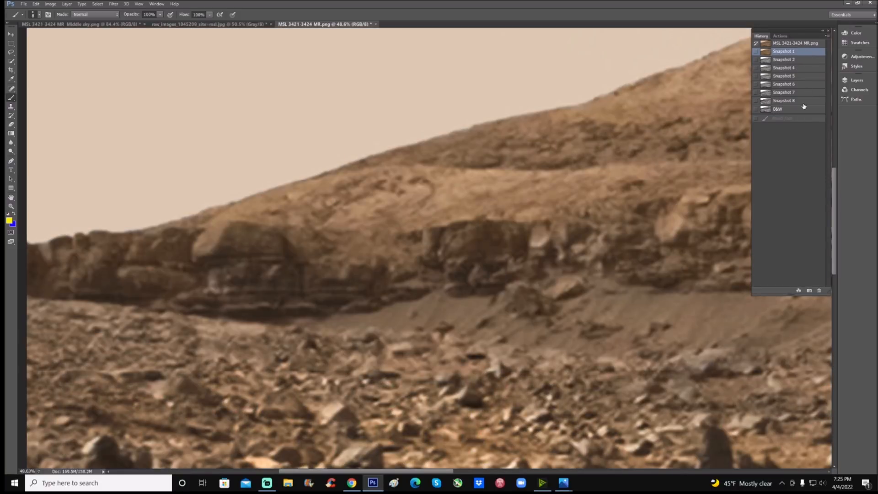
{"action": "left_click", "coordinate": [784, 101]}
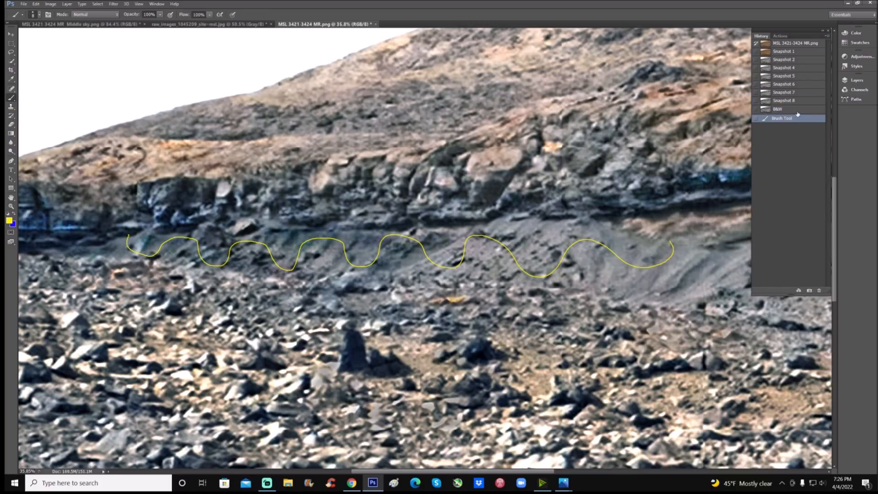
- Switch to the B&W snapshot and draw a yellow leftward arrow along the upper ledge
{"action": "left_click", "coordinate": [784, 109]}
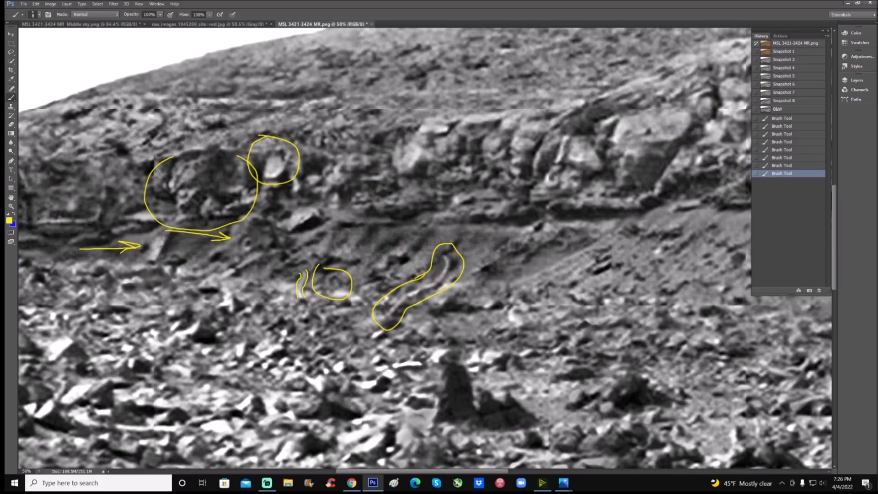
{"action": "left_click_drag", "start_coordinate": [109, 119], "coordinate": [275, 122]}
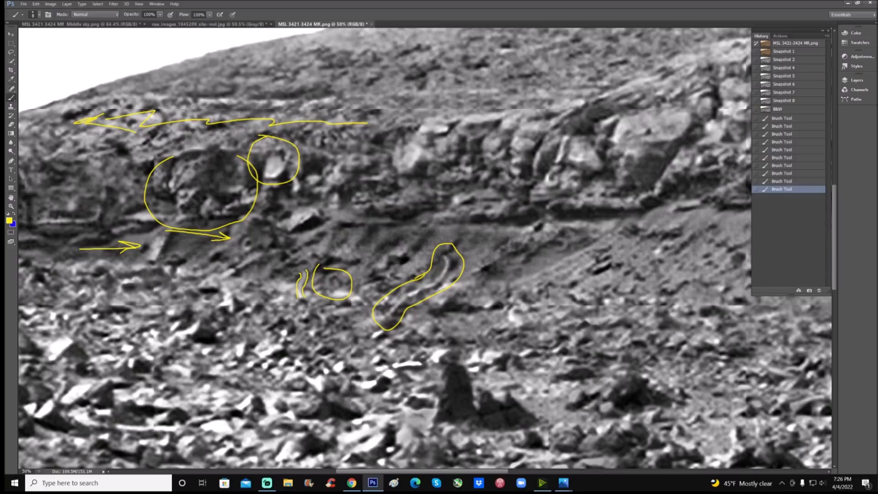
- Compare the muted and enhanced-colour snapshots against the black-and-white version repeatedly
{"action": "left_click", "coordinate": [784, 59]}
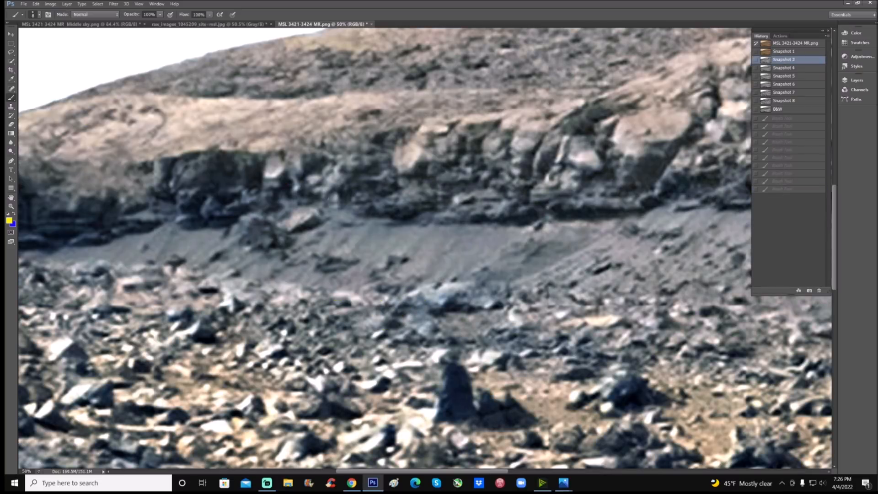
{"action": "left_click", "coordinate": [784, 101]}
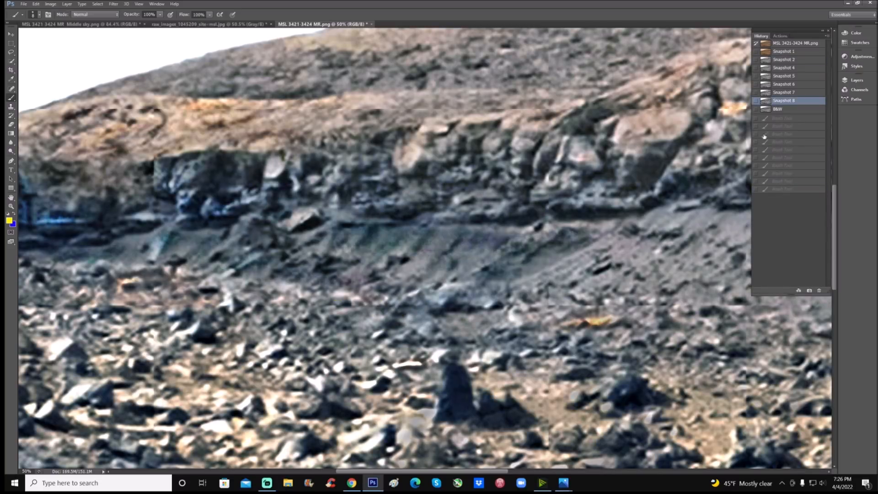
{"action": "left_click", "coordinate": [778, 109]}
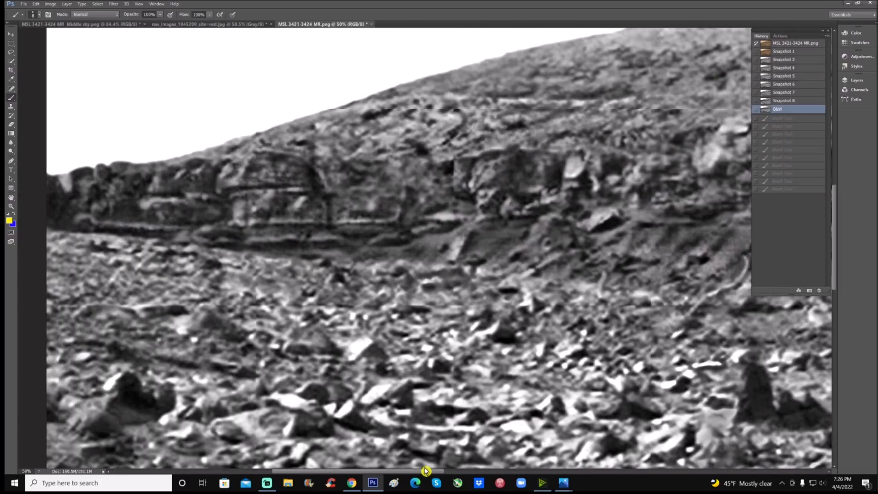
{"action": "scroll", "scroll_direction": "down", "scroll_amount": 3}
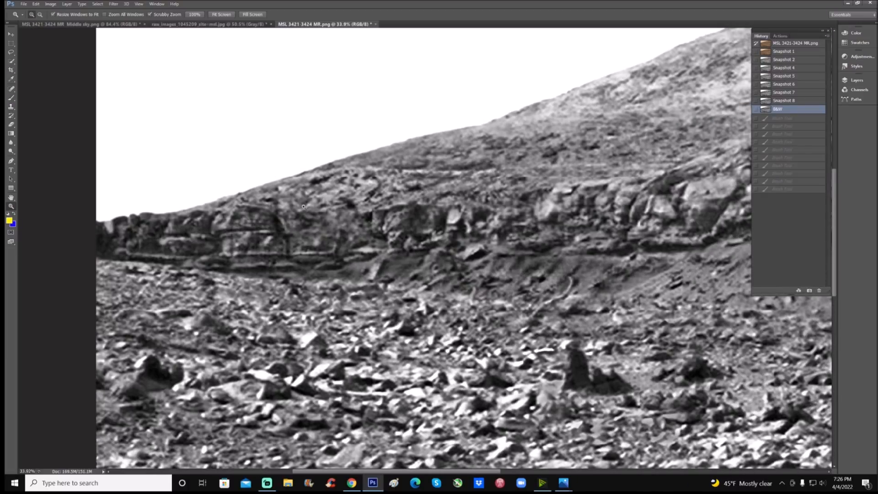
{"action": "mouse_move", "coordinate": [588, 116]}
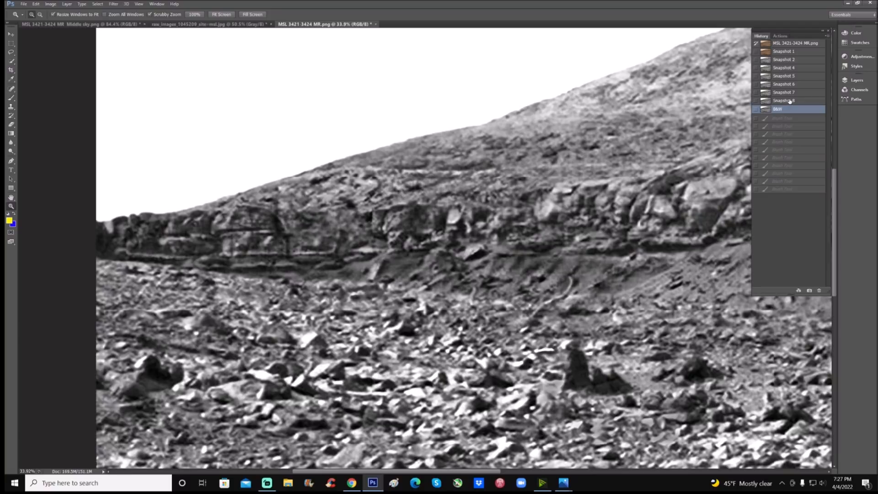
{"action": "left_click", "coordinate": [783, 101]}
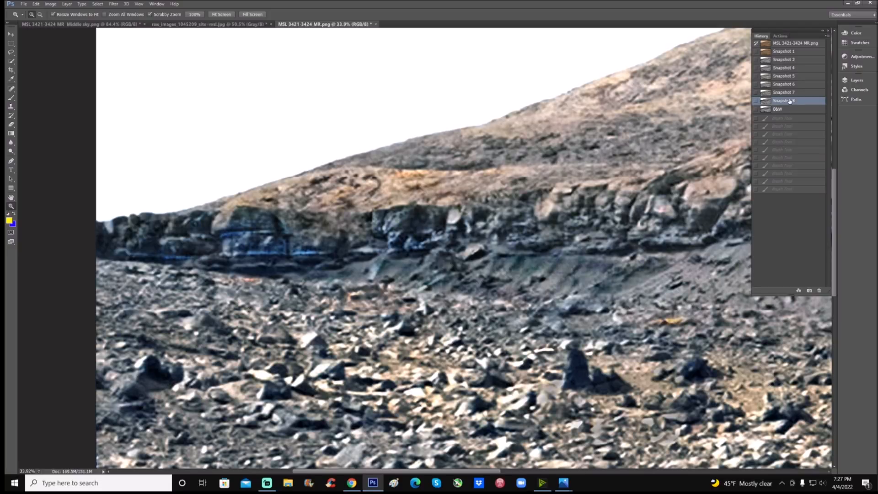
{"action": "left_click", "coordinate": [777, 109]}
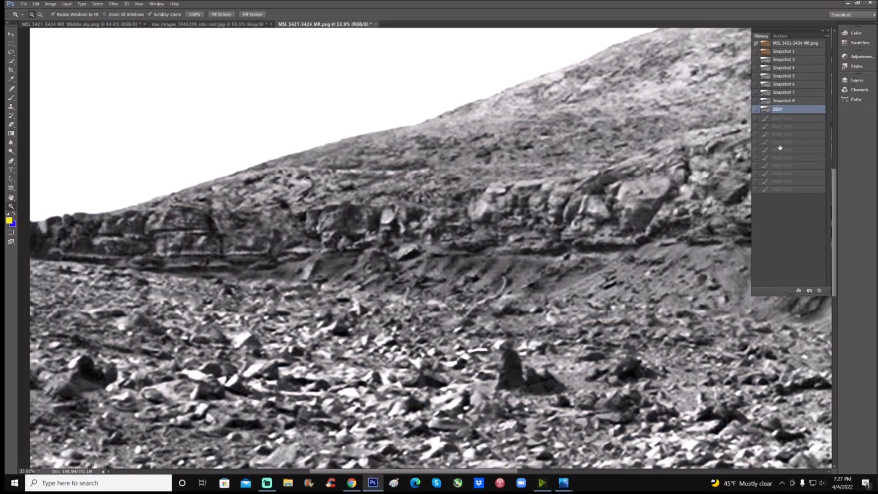
{"action": "left_click", "coordinate": [784, 100]}
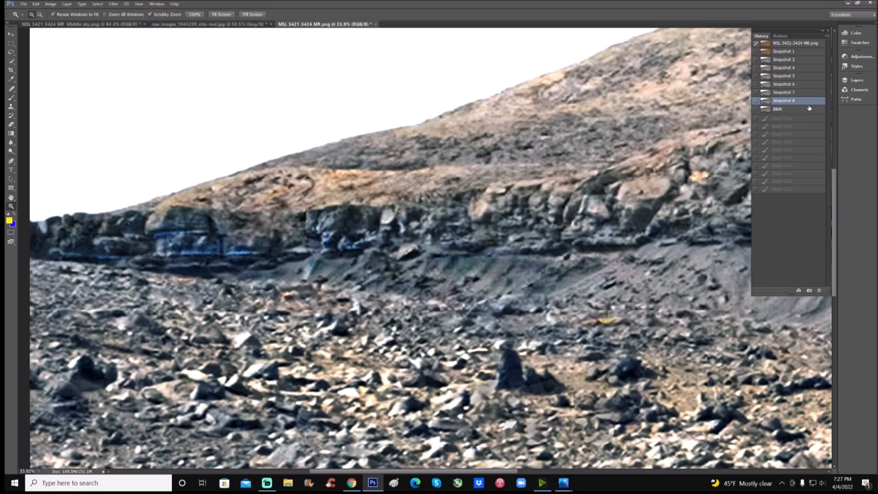
{"action": "left_click", "coordinate": [778, 109]}
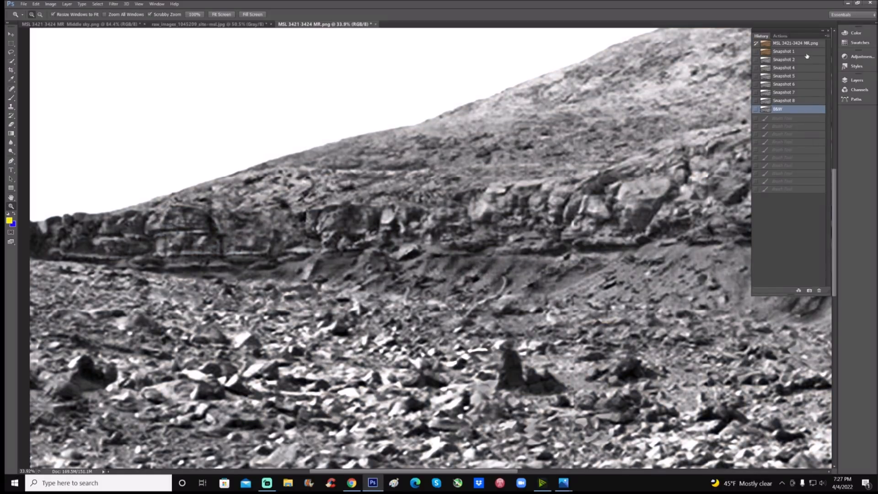
- Flip between original-colour, enhanced and black-and-white snapshots, ending on the unmarked B&W photo
{"action": "left_click", "coordinate": [784, 51]}
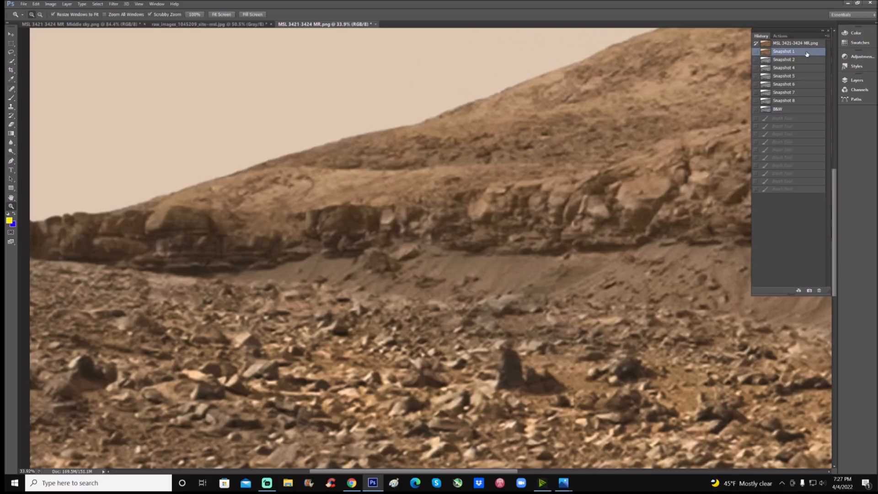
{"action": "left_click", "coordinate": [777, 108]}
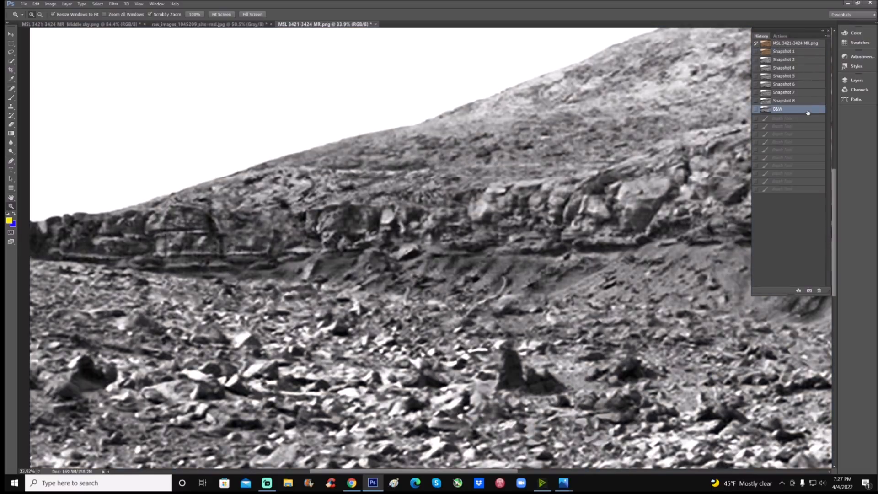
{"action": "left_click", "coordinate": [784, 52]}
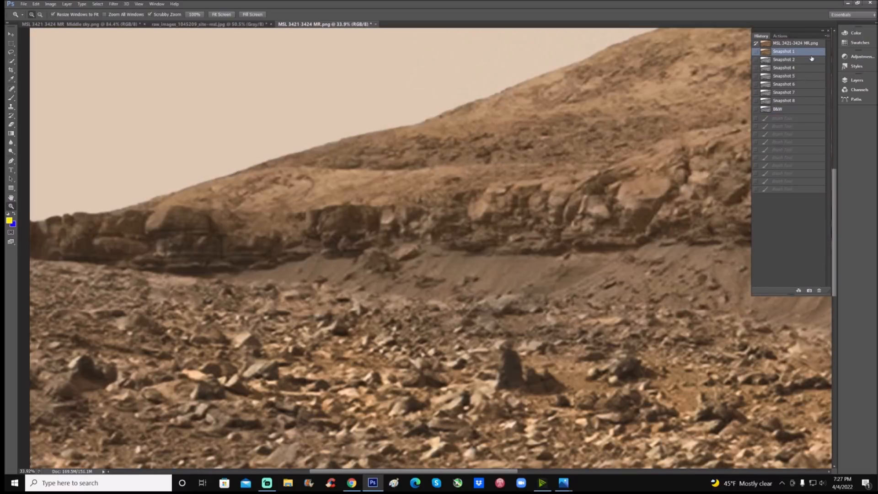
{"action": "left_click", "coordinate": [778, 109]}
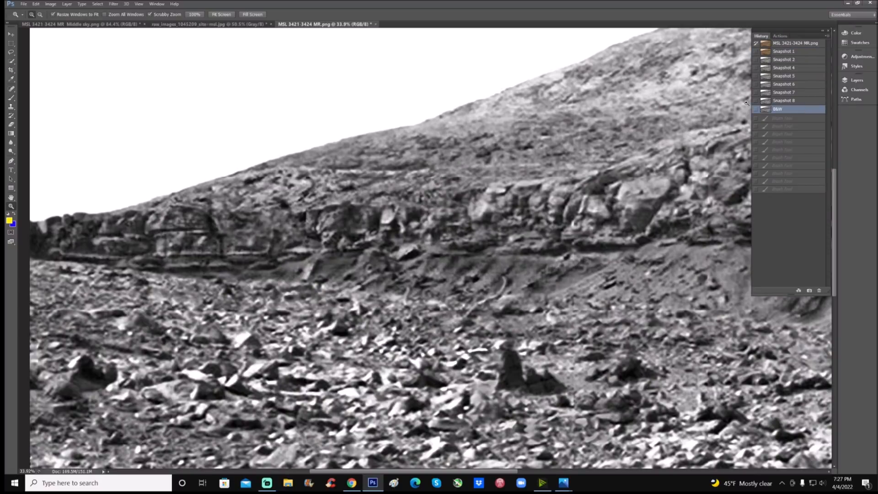
{"action": "left_click", "coordinate": [784, 101]}
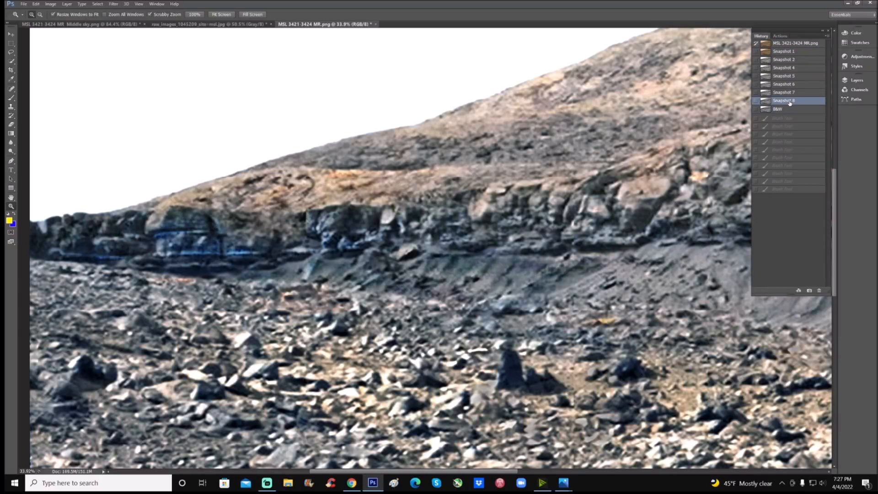
{"action": "left_click", "coordinate": [778, 108]}
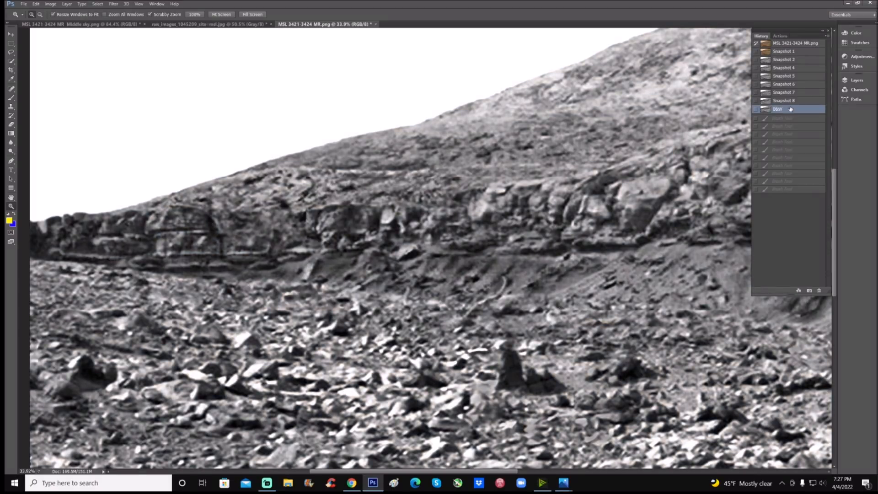
{"action": "left_click", "coordinate": [784, 101]}
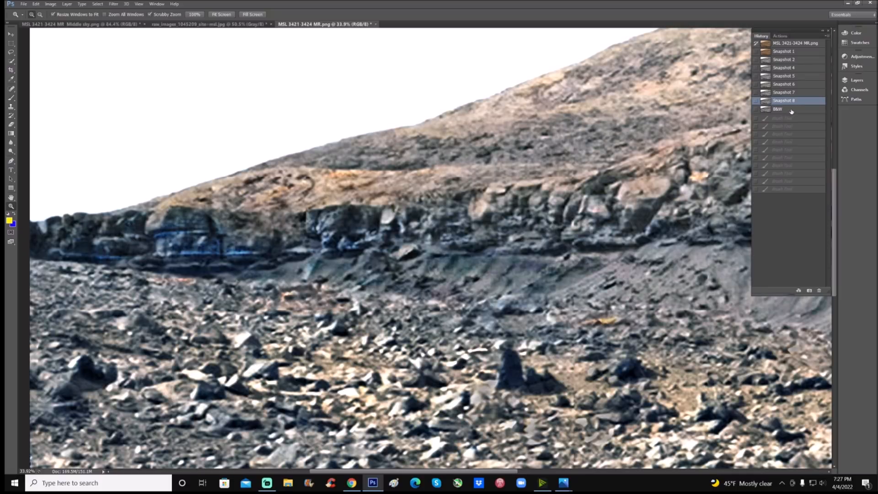
{"action": "left_click", "coordinate": [777, 109]}
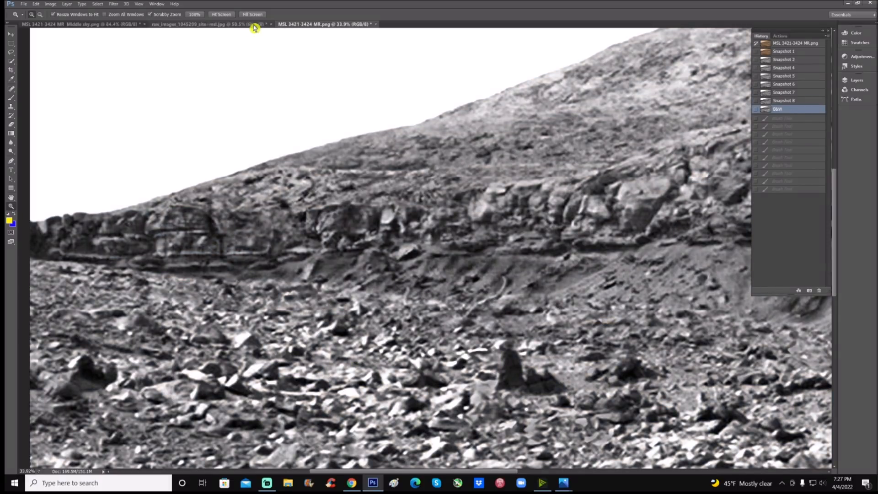
- Restore the unmarked raw_images grayscale via Snapshot 1 for white annotations, then return to the MSL document
{"action": "left_click", "coordinate": [208, 24]}
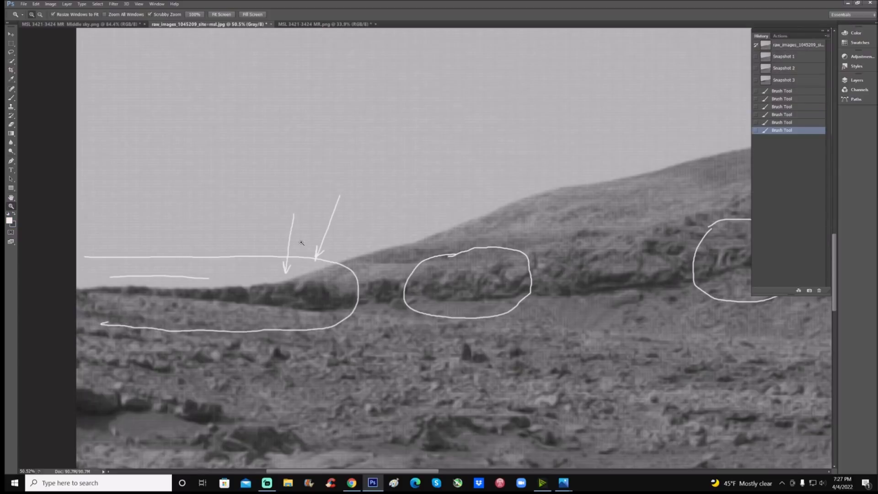
{"action": "left_click", "coordinate": [784, 56]}
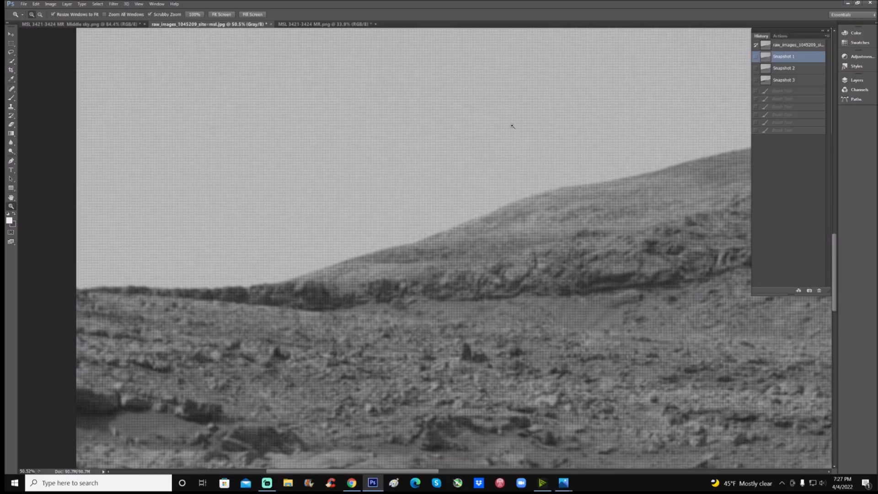
{"action": "mouse_move", "coordinate": [15, 130]}
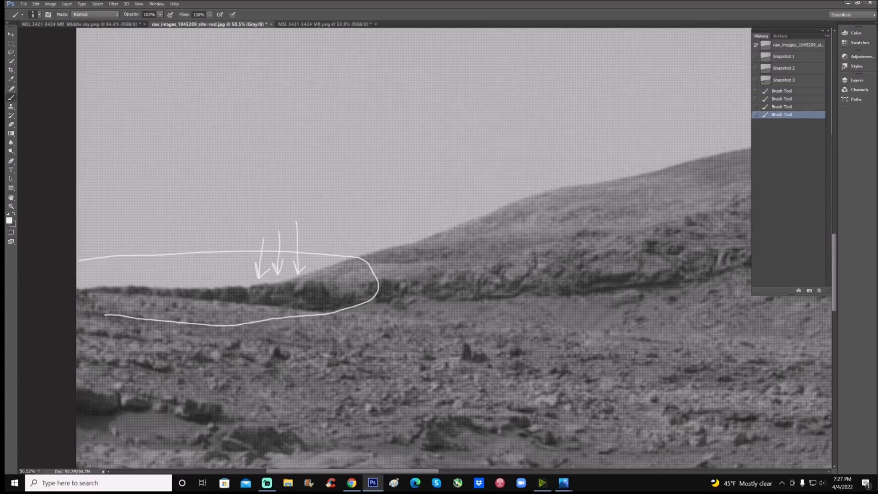
{"action": "left_click", "coordinate": [325, 23]}
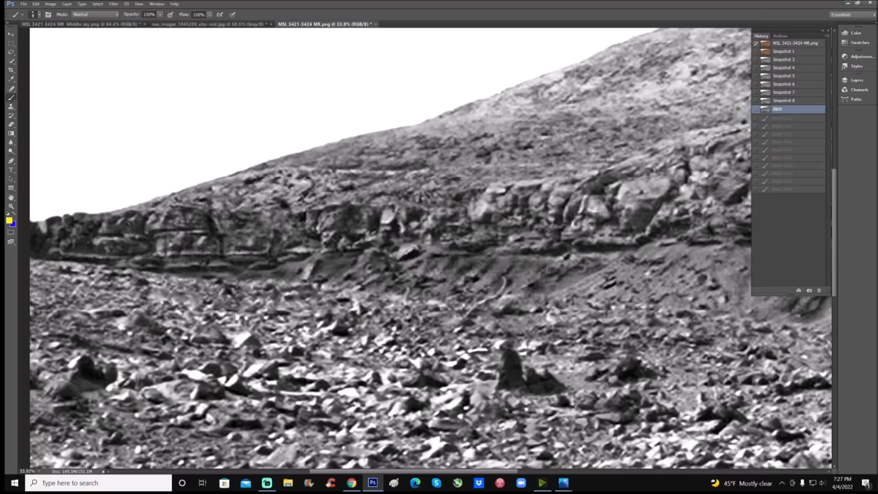
- Clear the yellow marks on the enhanced ridge photo with Snapshot 8 and return to raw_images
{"action": "left_click", "coordinate": [784, 60]}
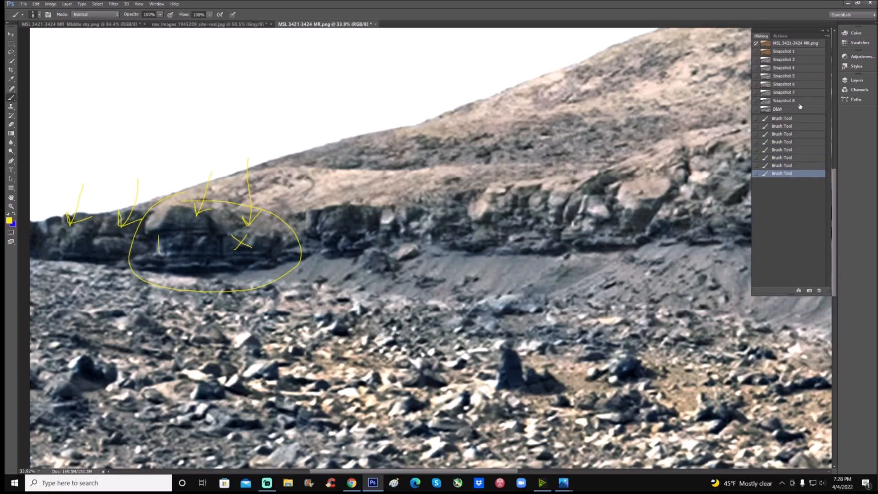
{"action": "left_click", "coordinate": [784, 101]}
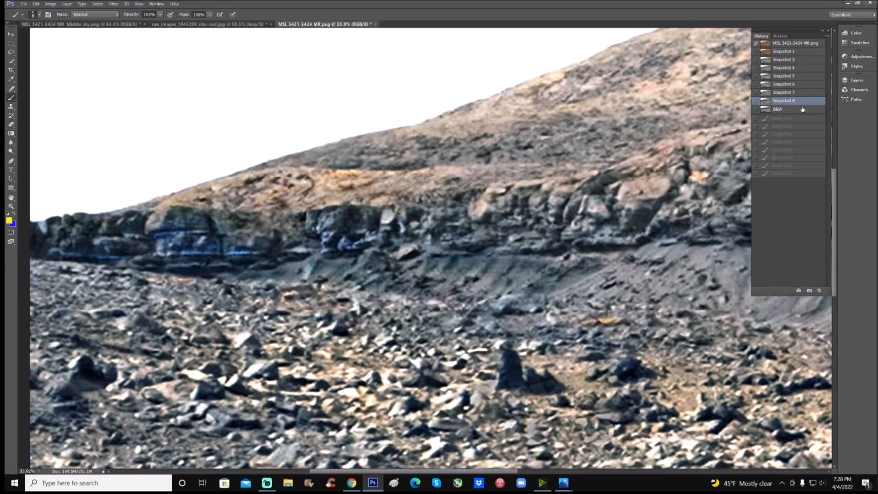
{"action": "left_click", "coordinate": [208, 24]}
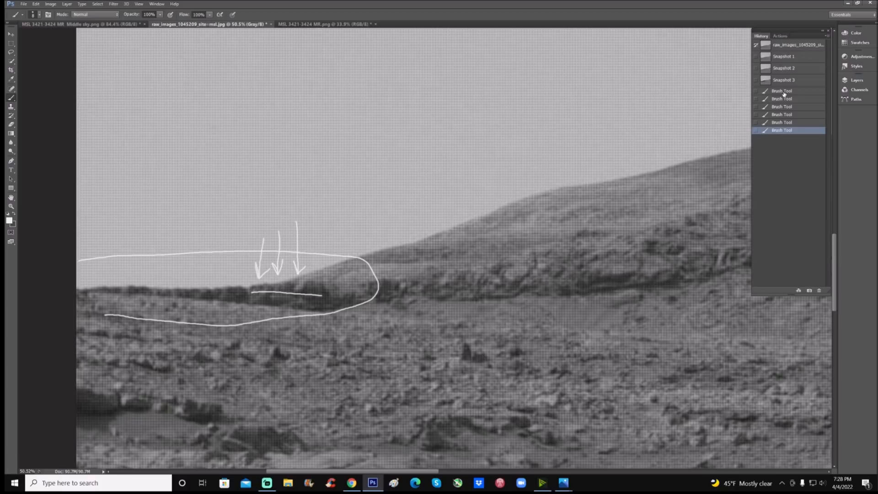
- Trace the rock layers in white on the grayscale rover image, then revert to the unmarked snapshot
{"action": "left_click", "coordinate": [784, 67]}
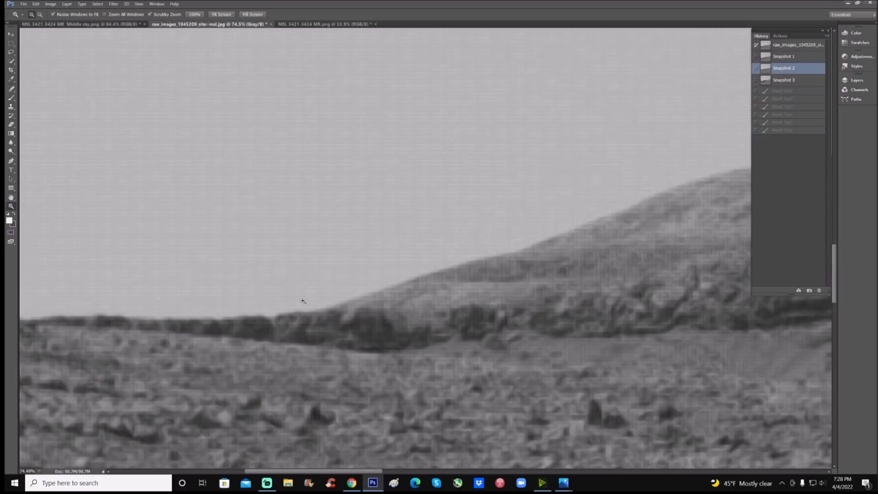
{"action": "scroll", "scroll_direction": "down", "scroll_amount": 3}
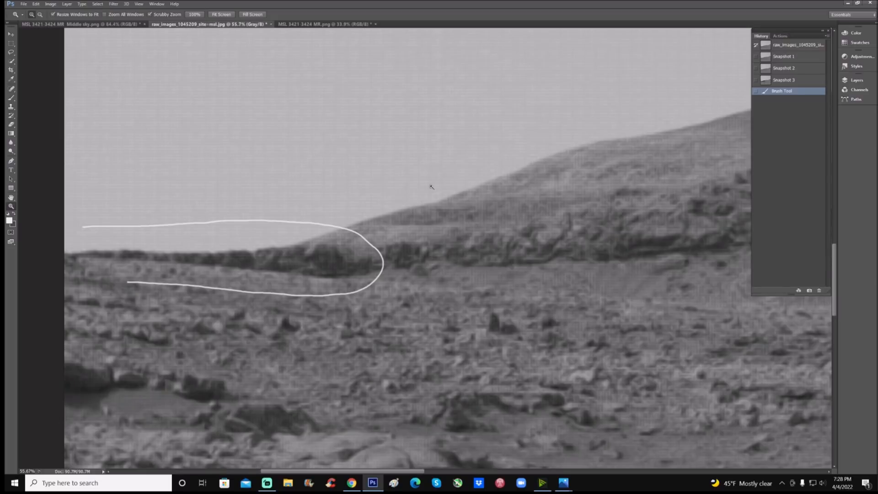
{"action": "left_click", "coordinate": [784, 56]}
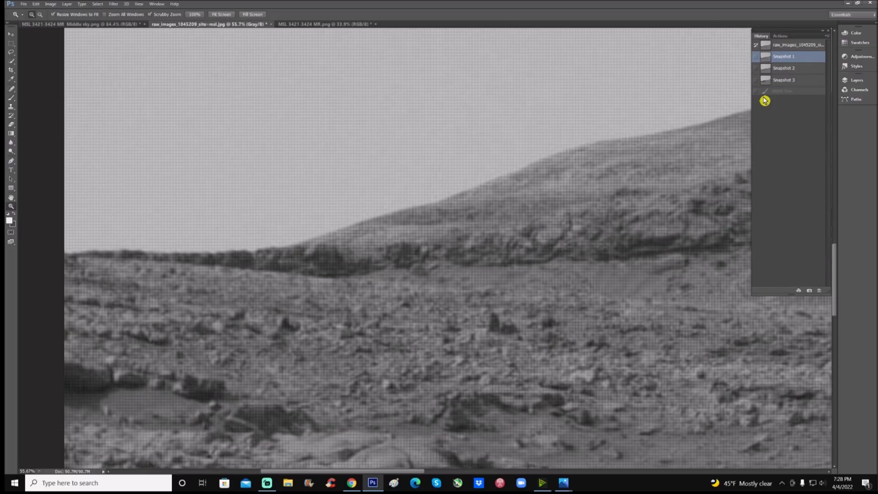
{"action": "mouse_move", "coordinate": [511, 187]}
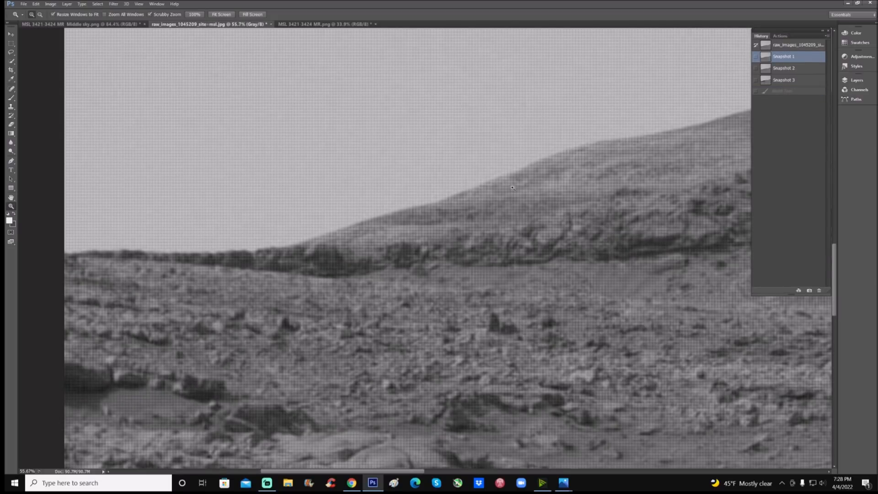
{"action": "mouse_move", "coordinate": [18, 137]}
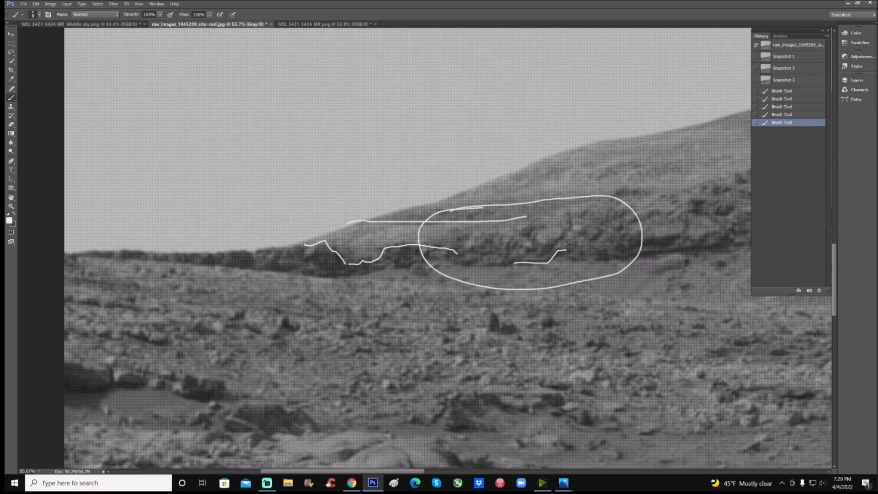
- Clear the second set of white outlines and return to the colour MSL 3421-3424 MR ridge photo
{"action": "left_click", "coordinate": [784, 68]}
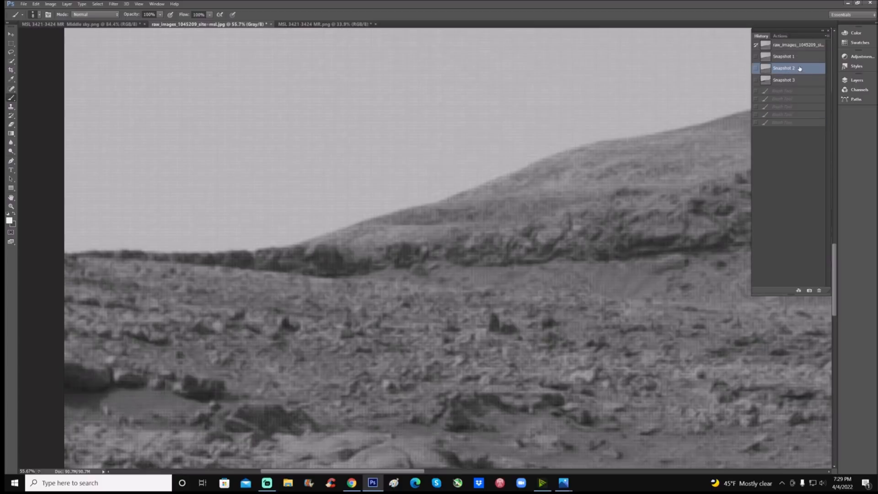
{"action": "left_click", "coordinate": [784, 56]}
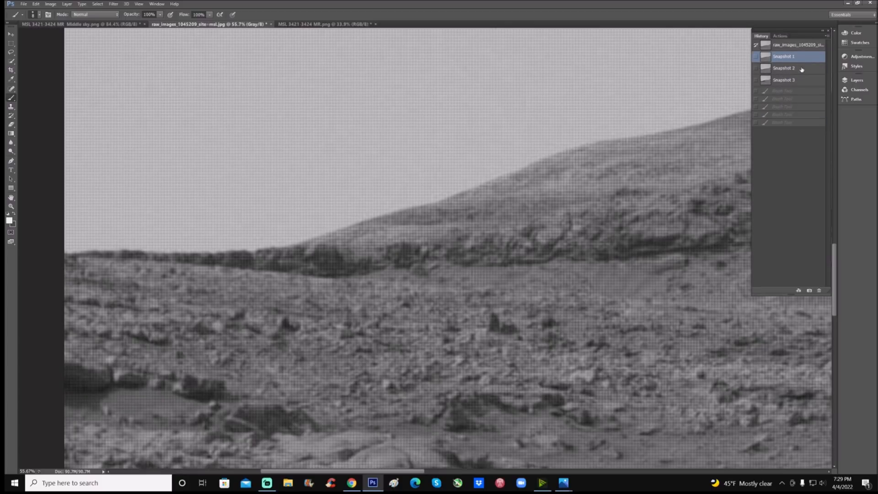
{"action": "left_click", "coordinate": [784, 68]}
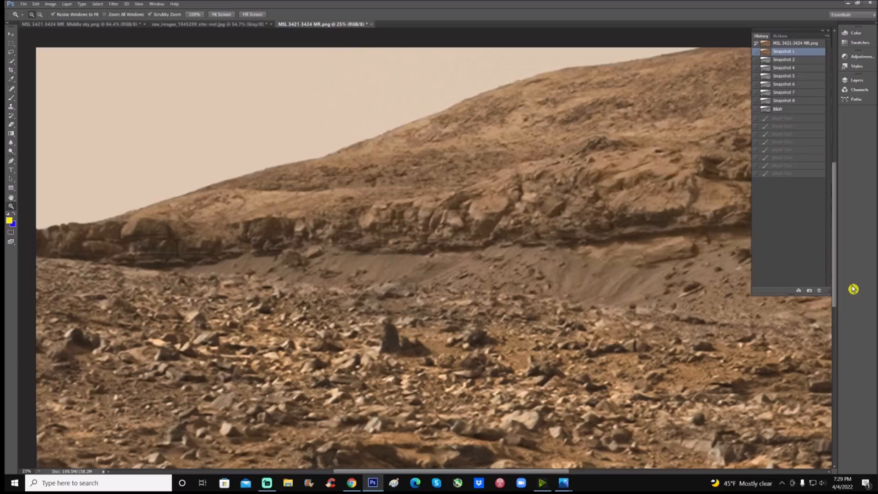
{"action": "mouse_move", "coordinate": [849, 118]}
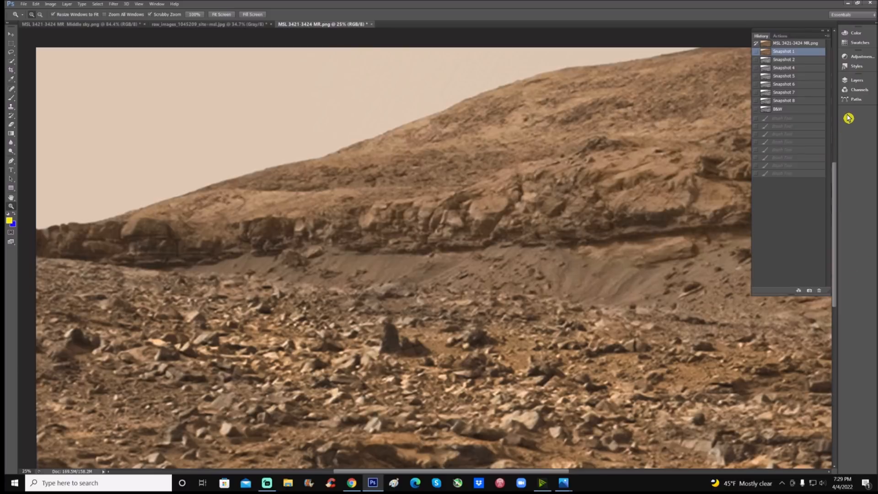
{"action": "mouse_move", "coordinate": [812, 77]}
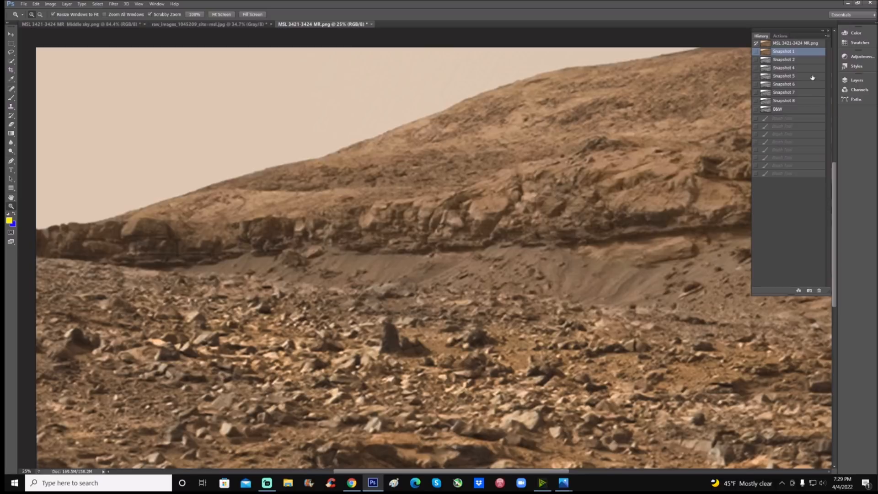
{"action": "mouse_move", "coordinate": [804, 102]}
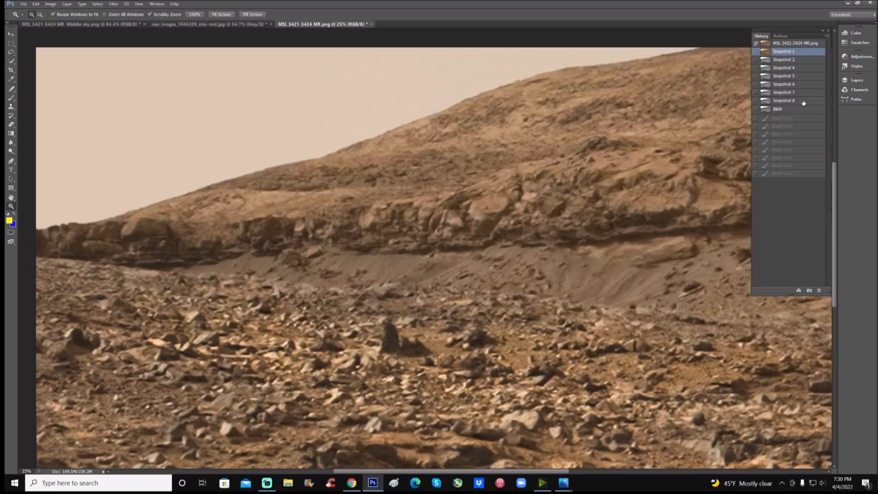
- Brush a yellow ellipse around a rock band on the enhanced-colour Snapshot 8, then clear it
{"action": "left_click", "coordinate": [784, 100]}
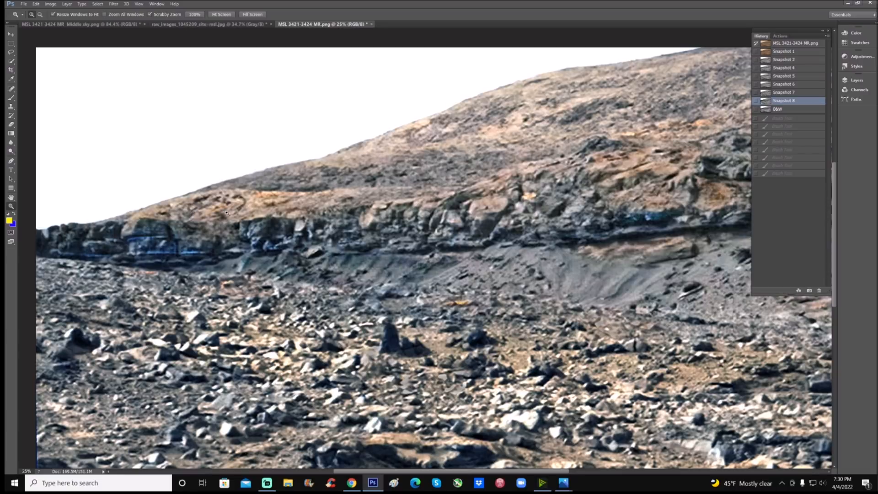
{"action": "left_click", "coordinate": [11, 98]}
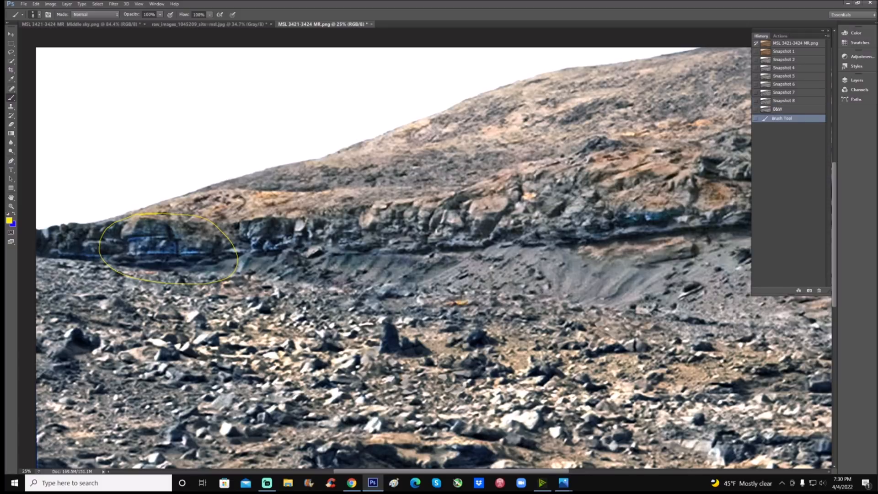
{"action": "left_click", "coordinate": [784, 100]}
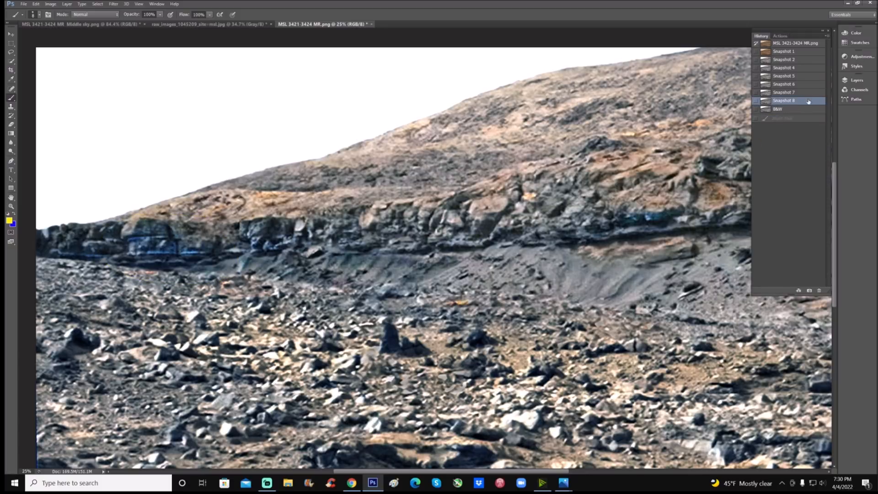
- Mark rock bands with yellow circles and an arrow on the B&W photo, then clear them
{"action": "left_click", "coordinate": [779, 109]}
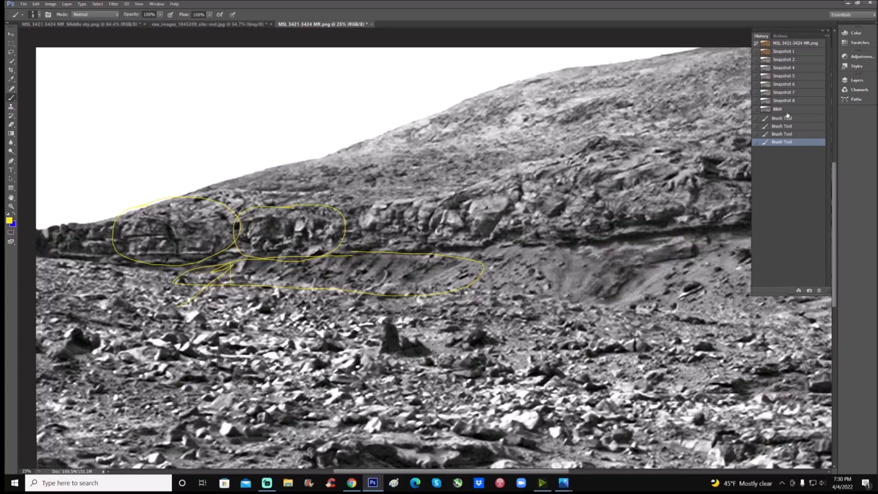
{"action": "left_click", "coordinate": [777, 108]}
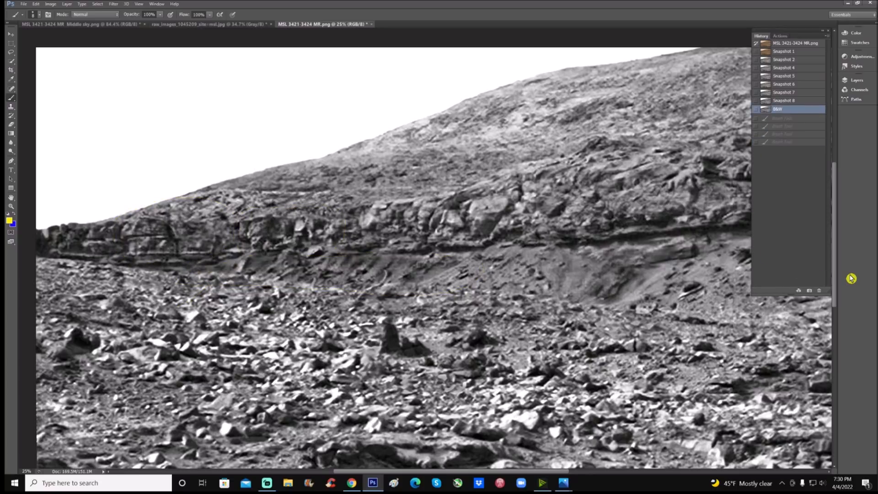